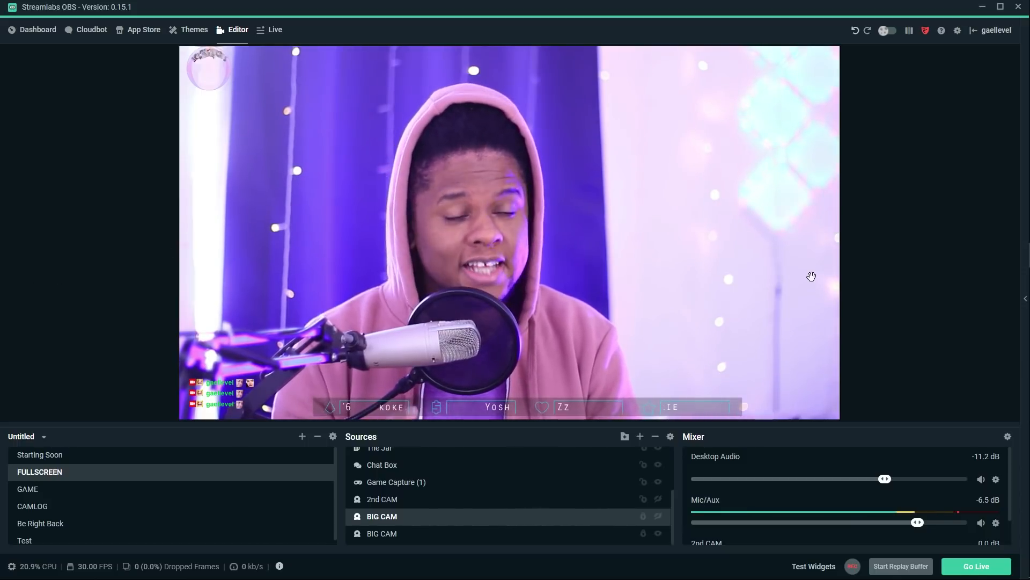
mouse_move(1019, 304)
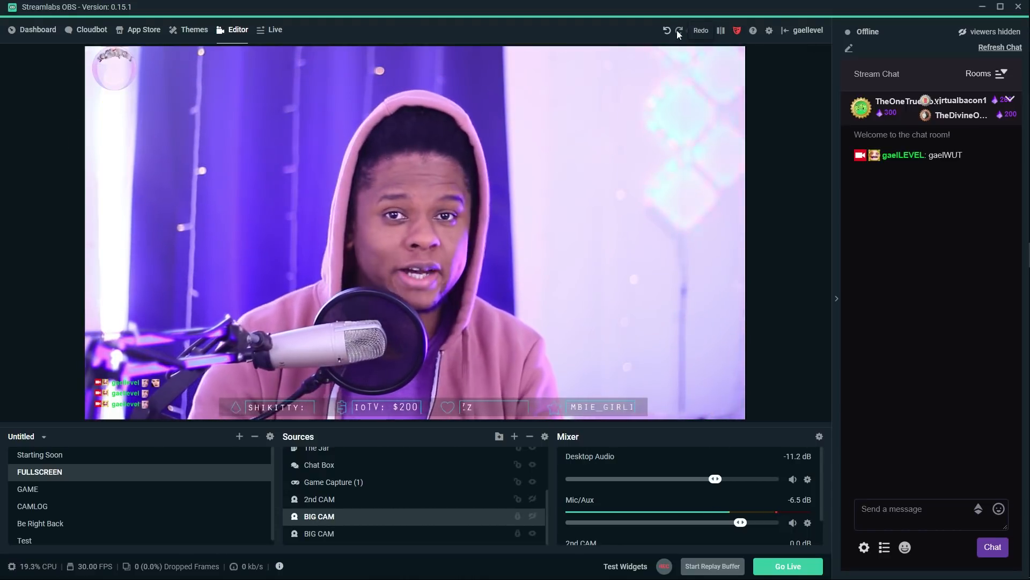
left_click(320, 534)
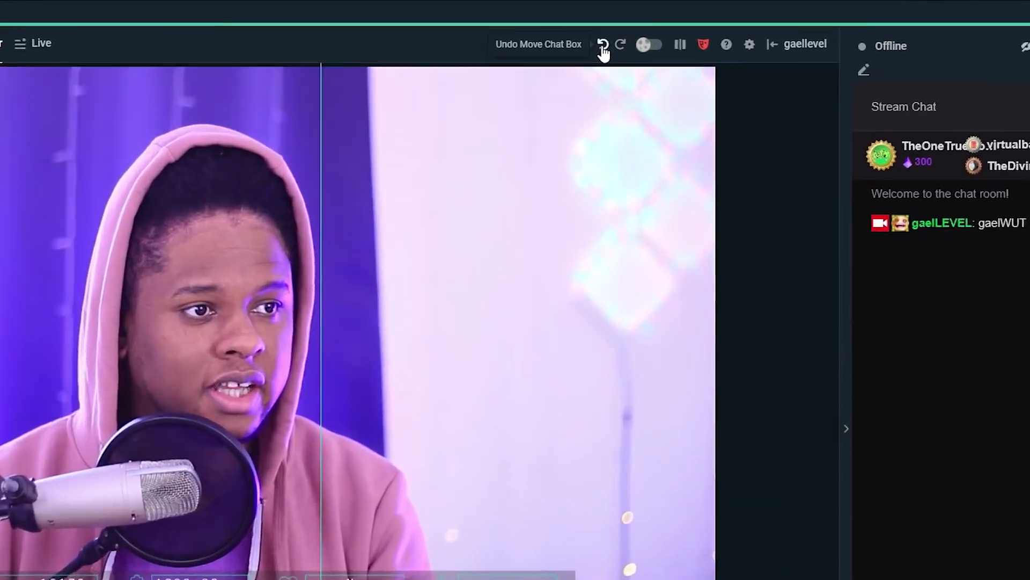
left_click(602, 44)
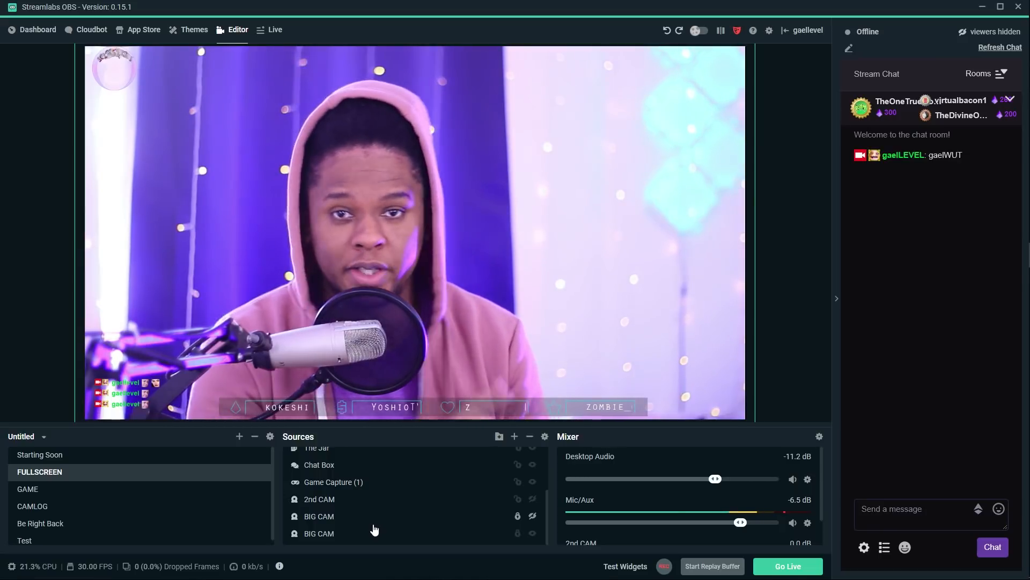
left_click(25, 540)
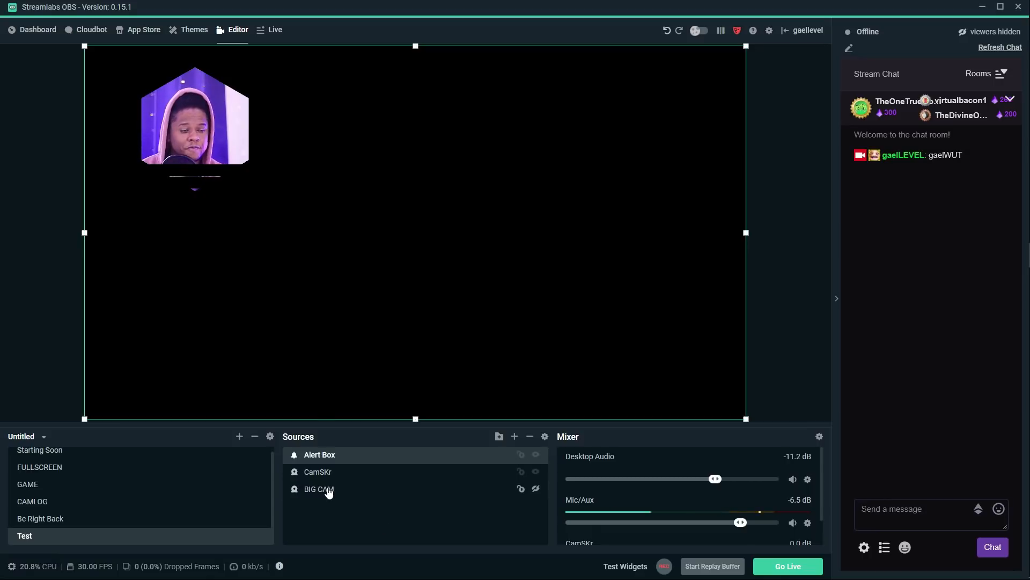
right_click(317, 488)
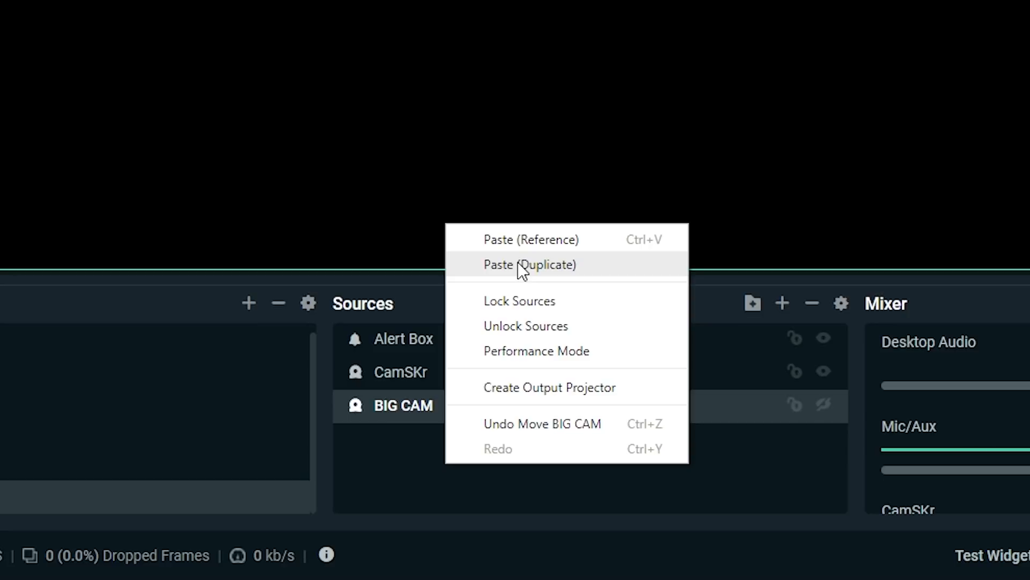
mouse_move(532, 275)
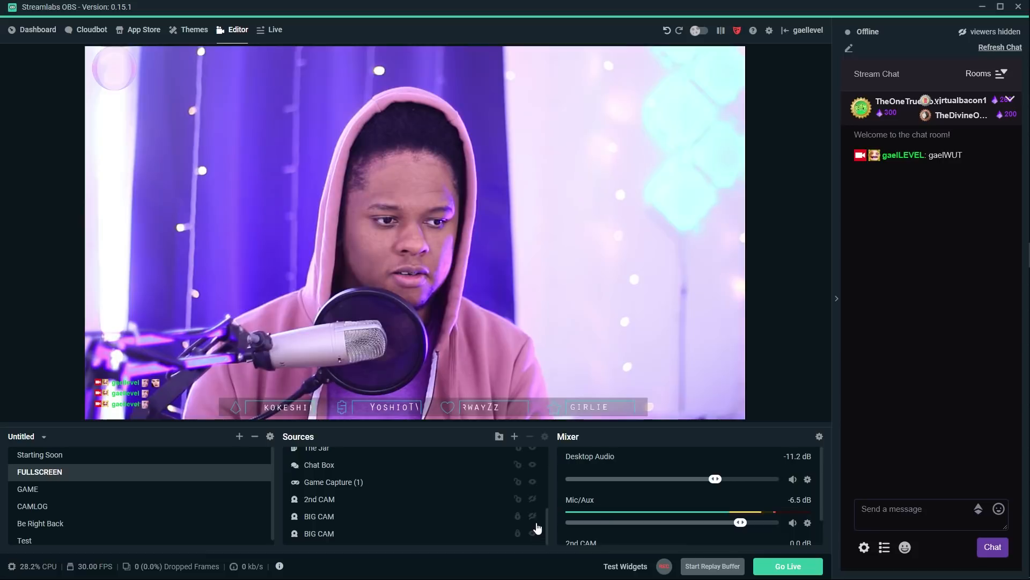
Hide the BIG CAM camera source and copy its filters
left_click(532, 516)
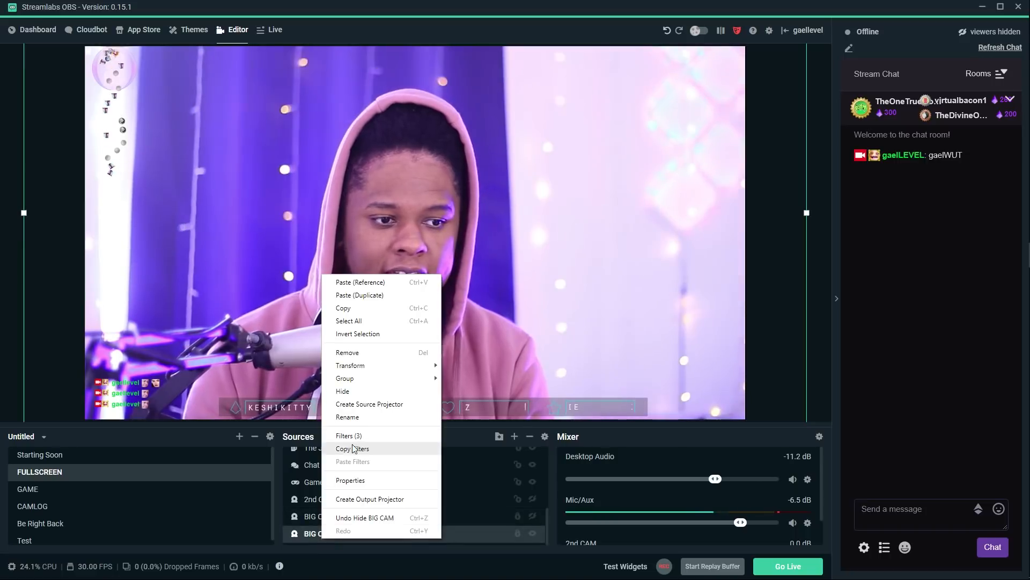
left_click(349, 435)
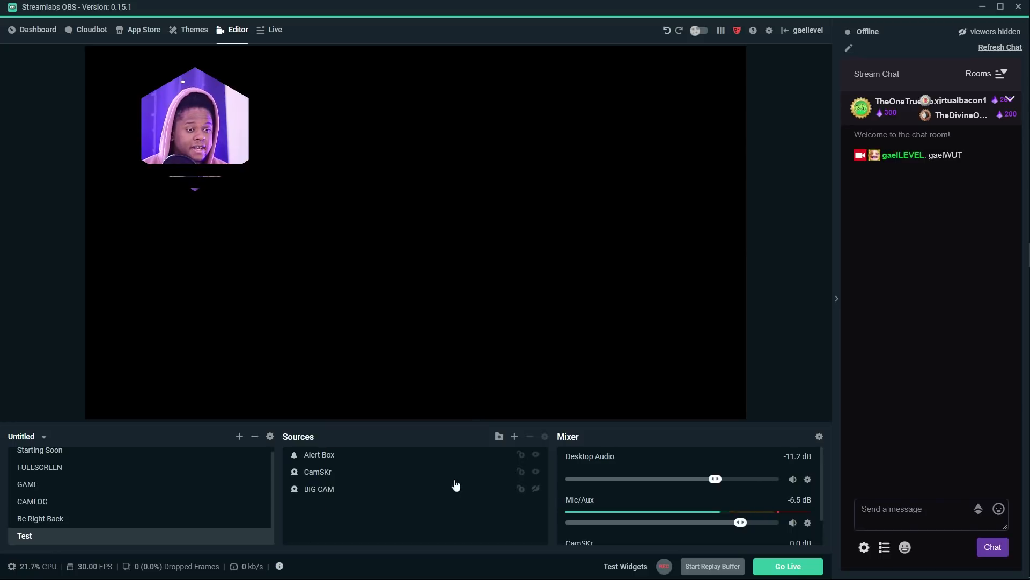
Add the existing Top Cheer Text (GDI+) label to the Test scene and review its settings
left_click(514, 437)
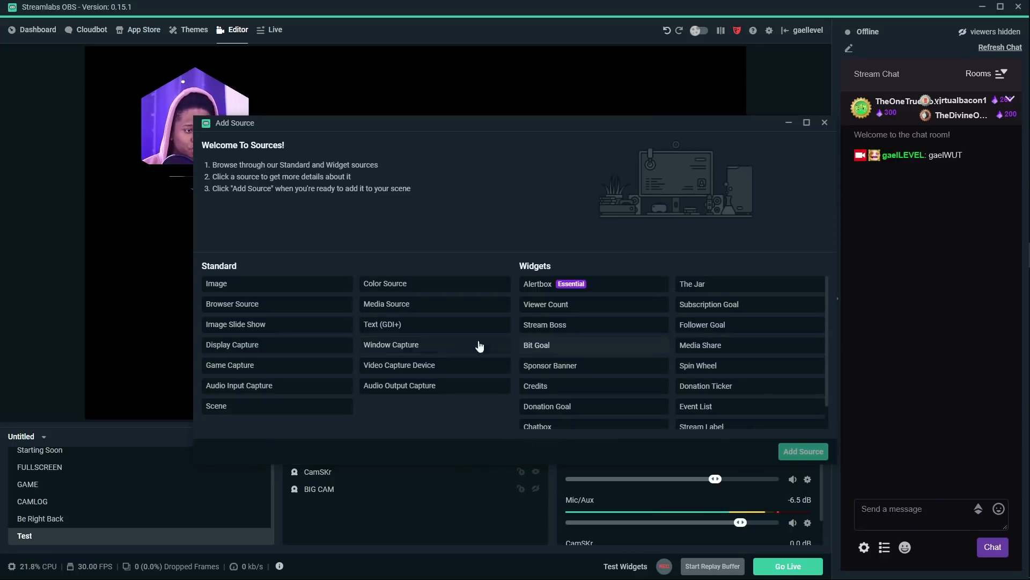
scroll("down", 3)
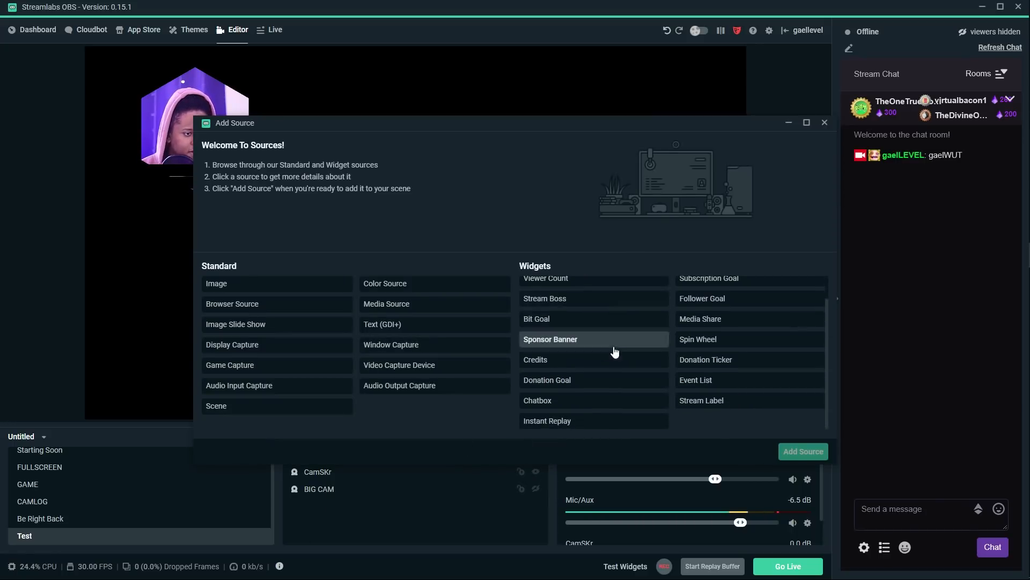
left_click(382, 324)
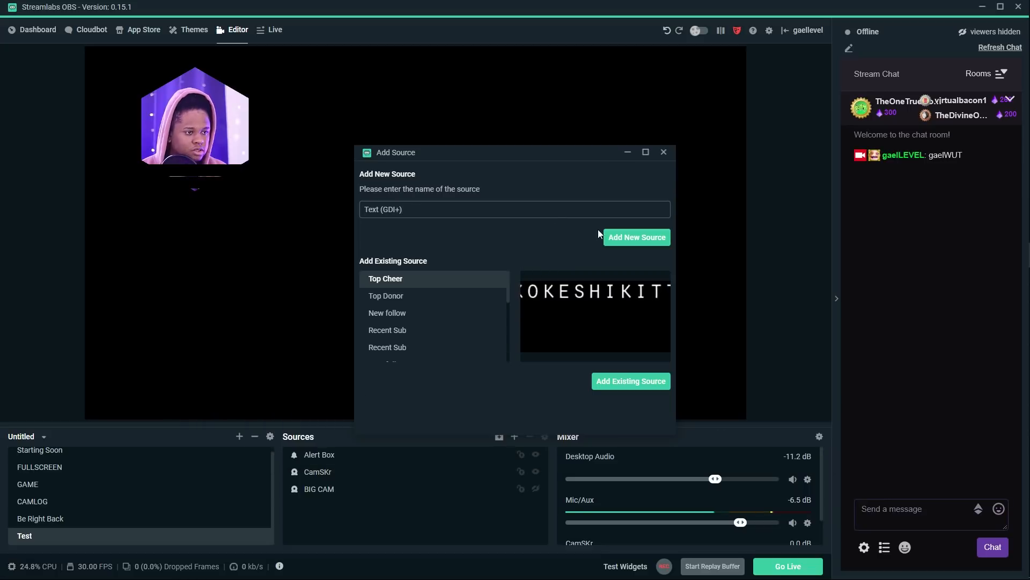
left_click(630, 381)
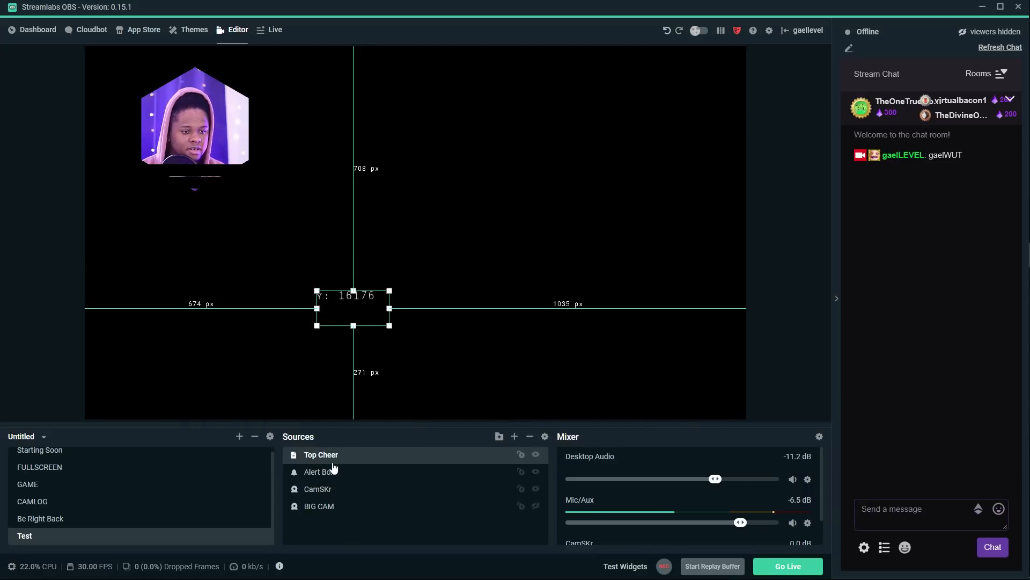
double_click(321, 454)
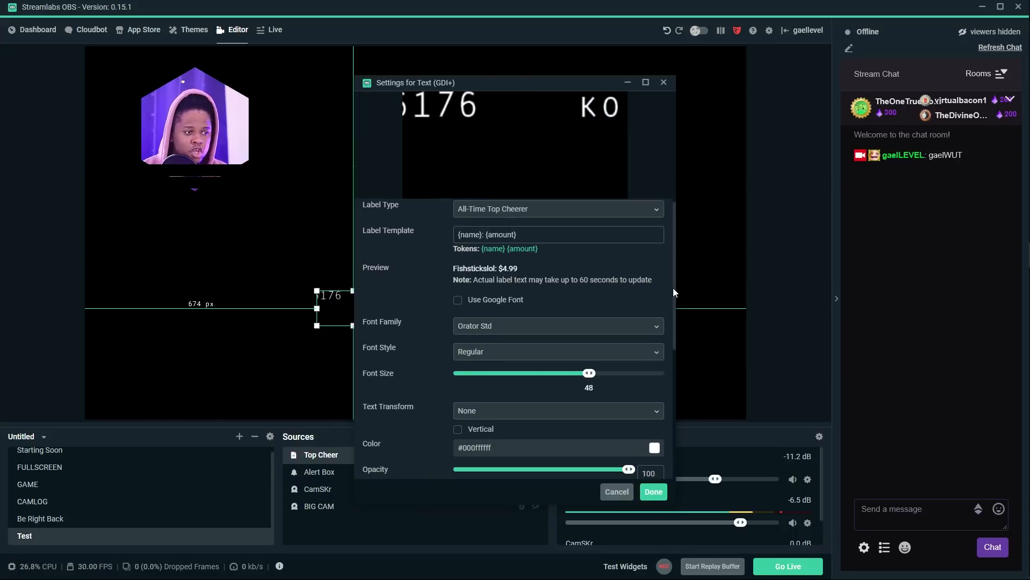
scroll("down", 3)
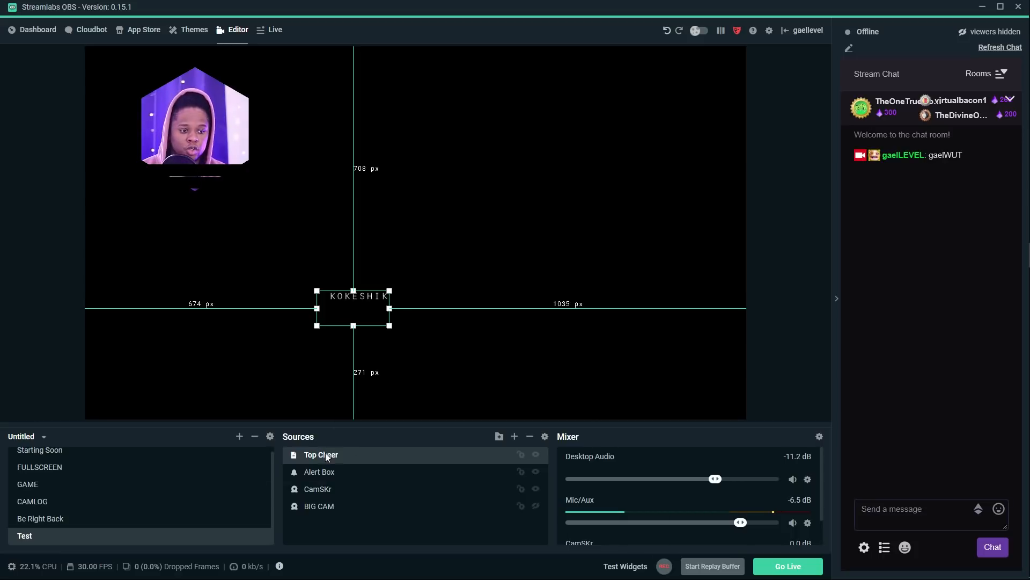
Paste a duplicate of the Top Cheer label and set its Label Type to 30-Day Top Donor
right_click(353, 309)
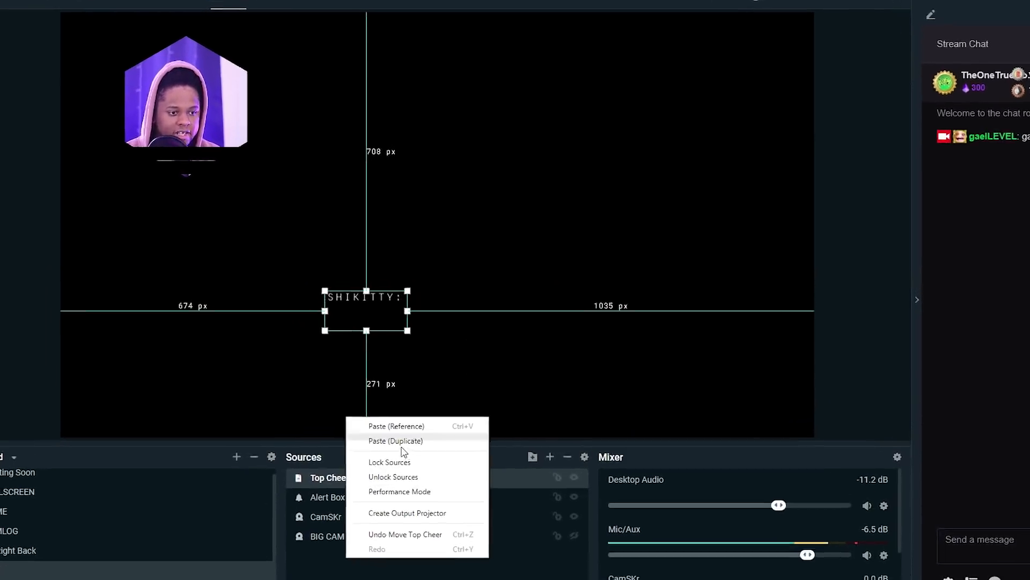
left_click(396, 440)
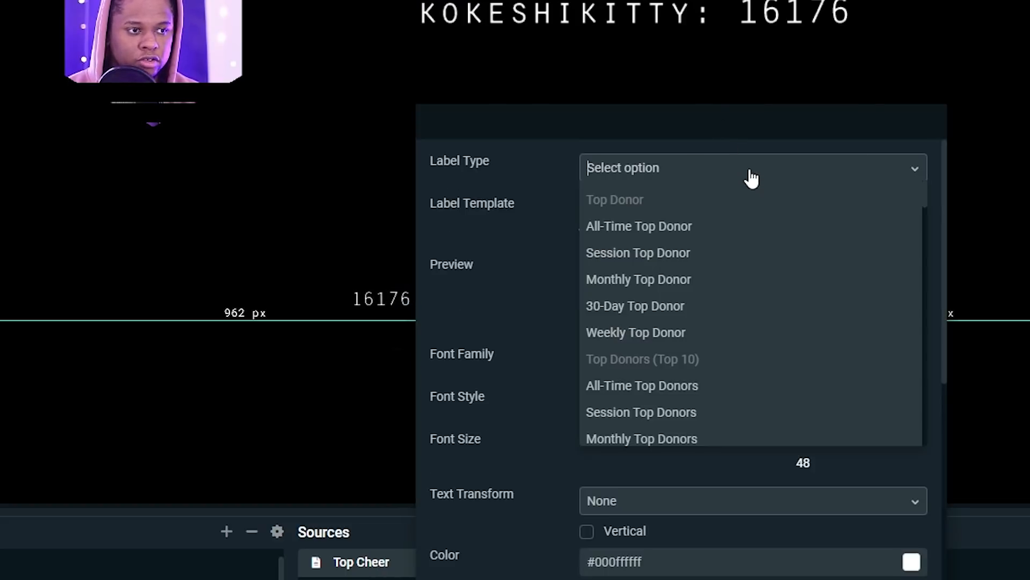
mouse_move(669, 312)
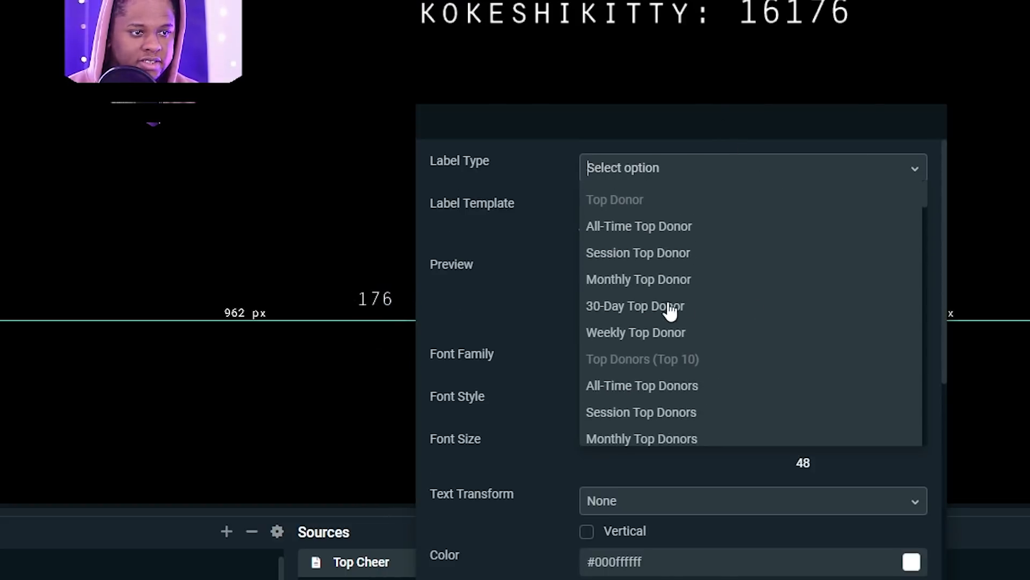
left_click(633, 306)
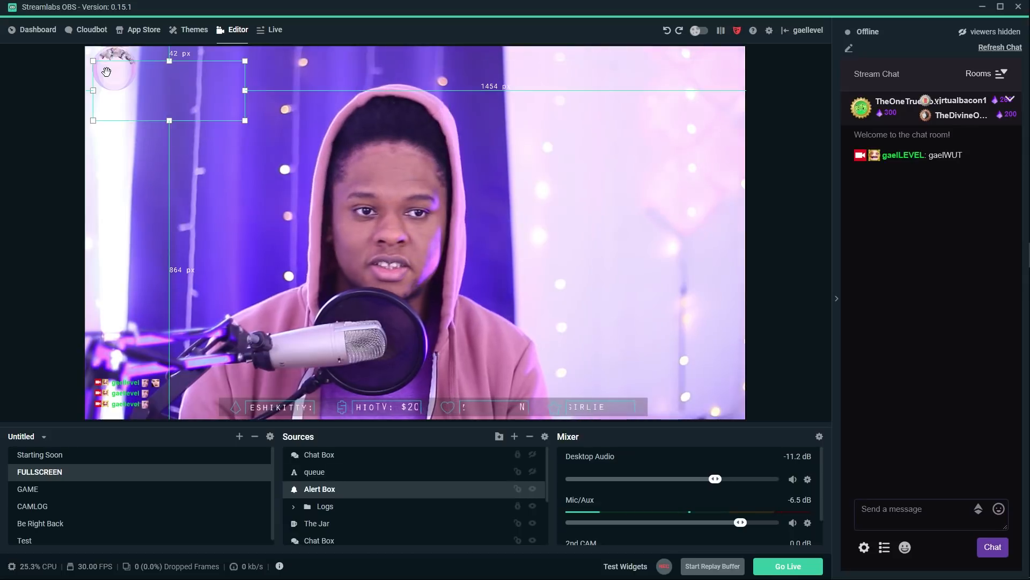
Select the Alert Box at the FULLSCREEN scene's top-left for snapping alignment
left_click(317, 522)
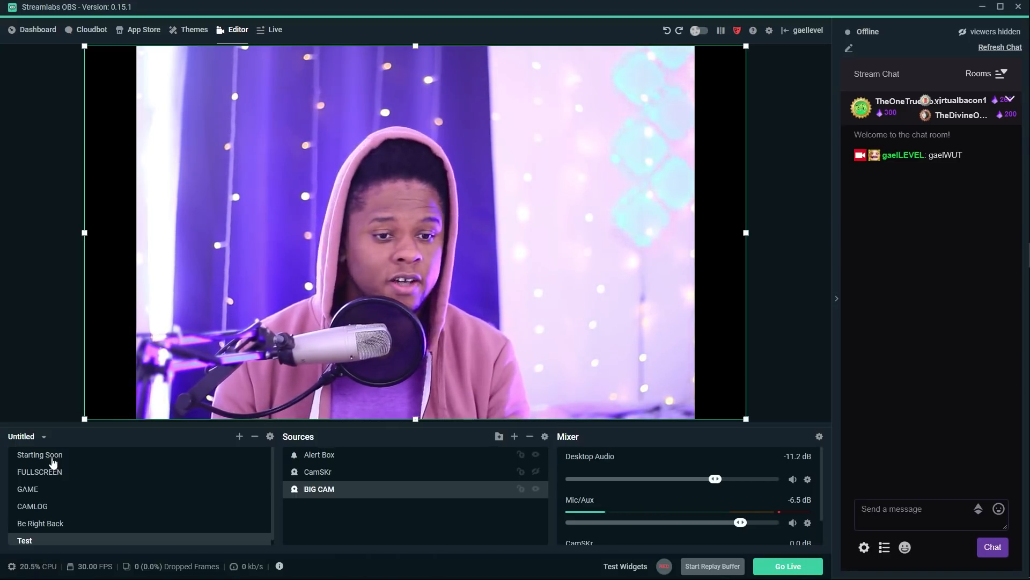
left_click(40, 454)
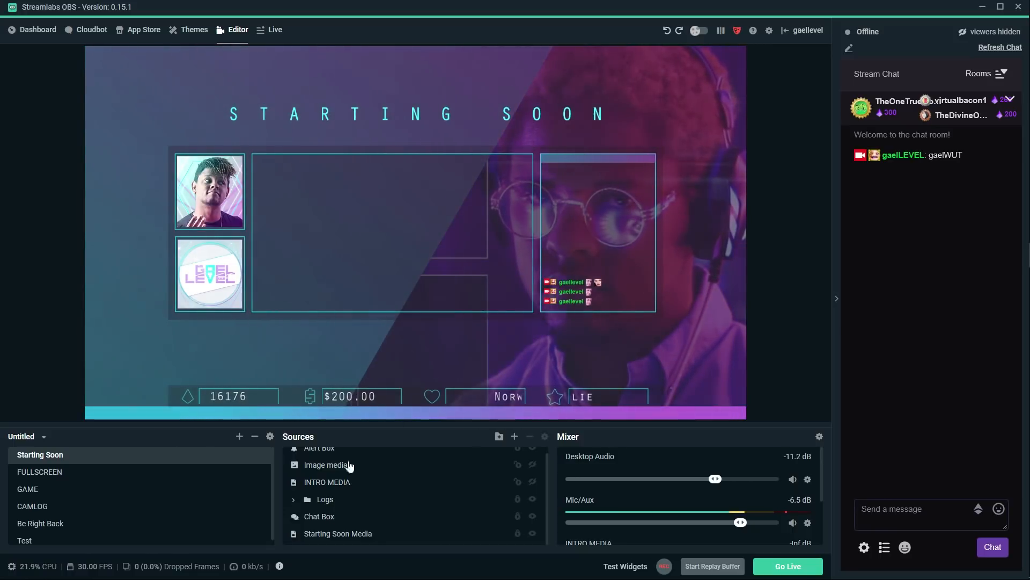
double_click(318, 516)
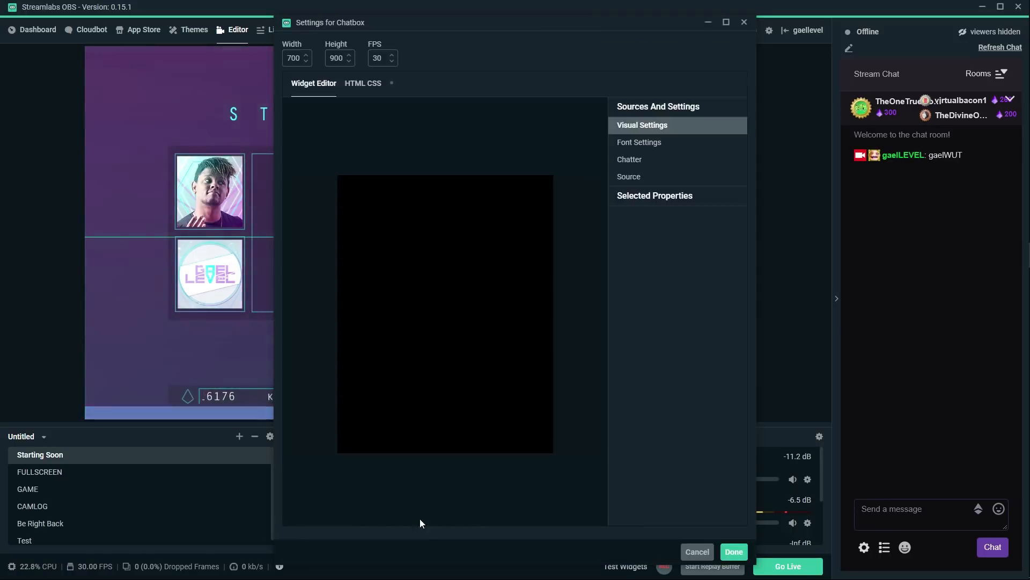
left_click(642, 124)
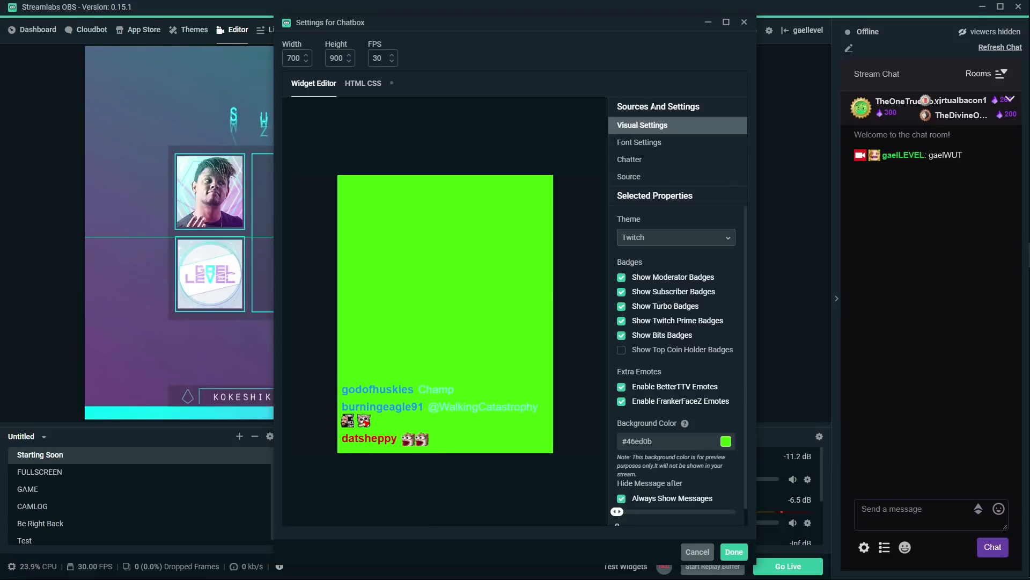
left_click(629, 176)
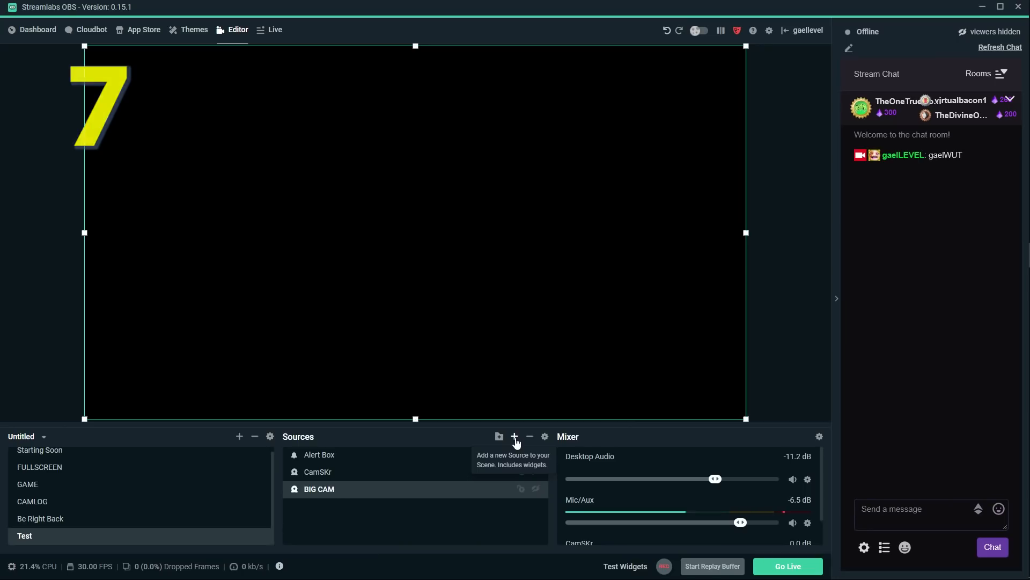
Add a new text source reading 'ITS YA BOIIIIII' and move it to the canvas centre
left_click(514, 436)
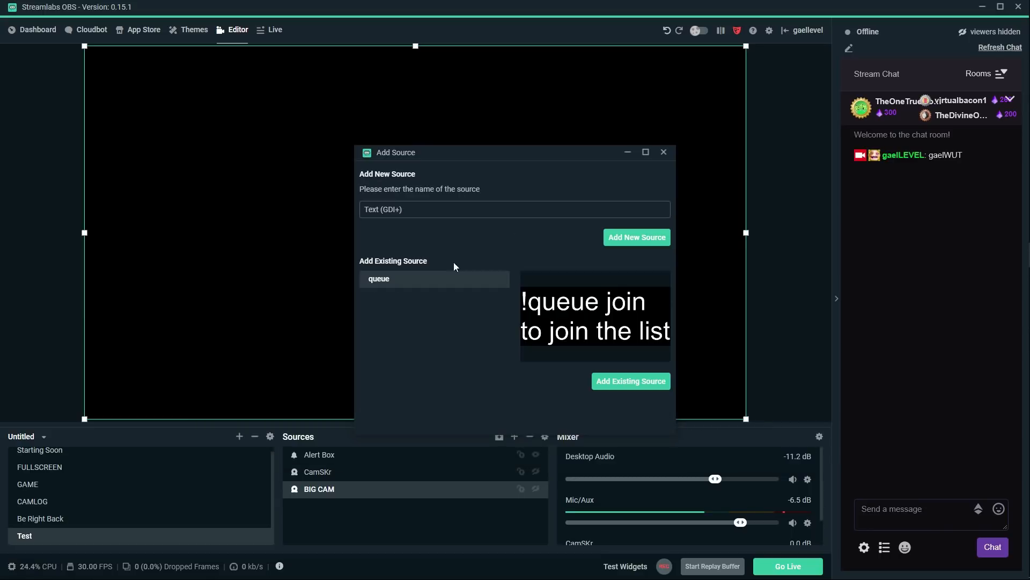
left_click(635, 236)
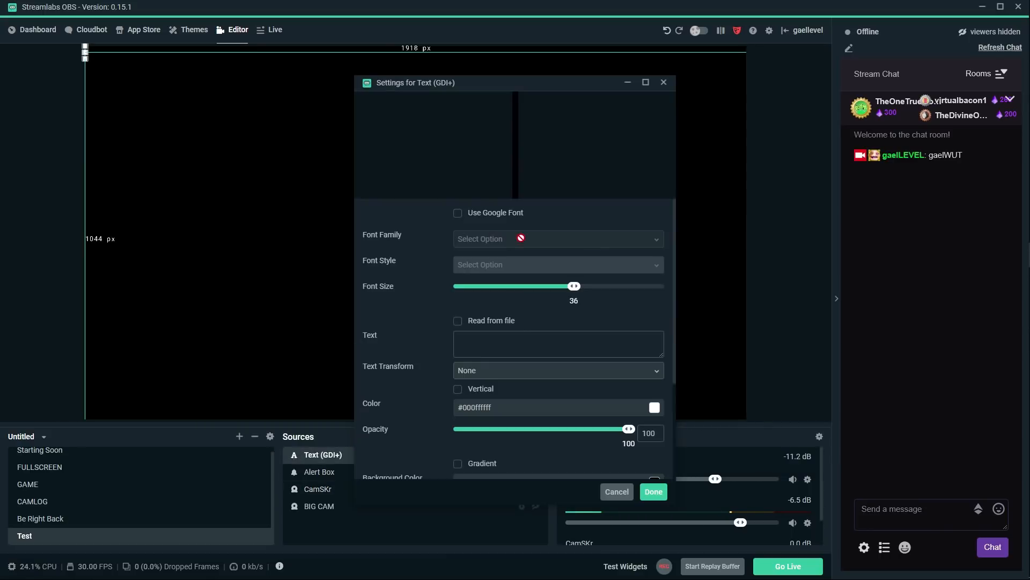
type("ITS U")
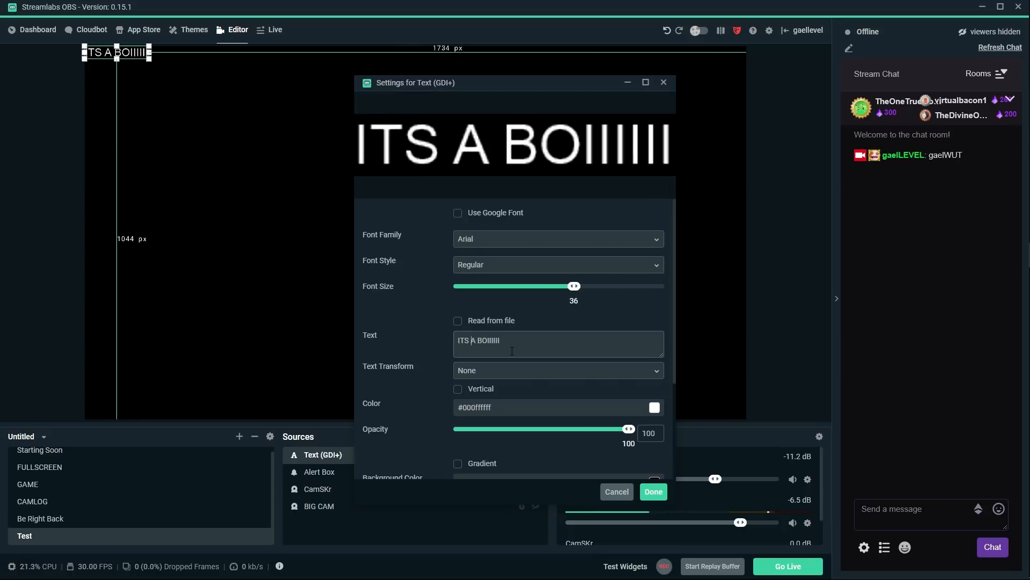
type("YA")
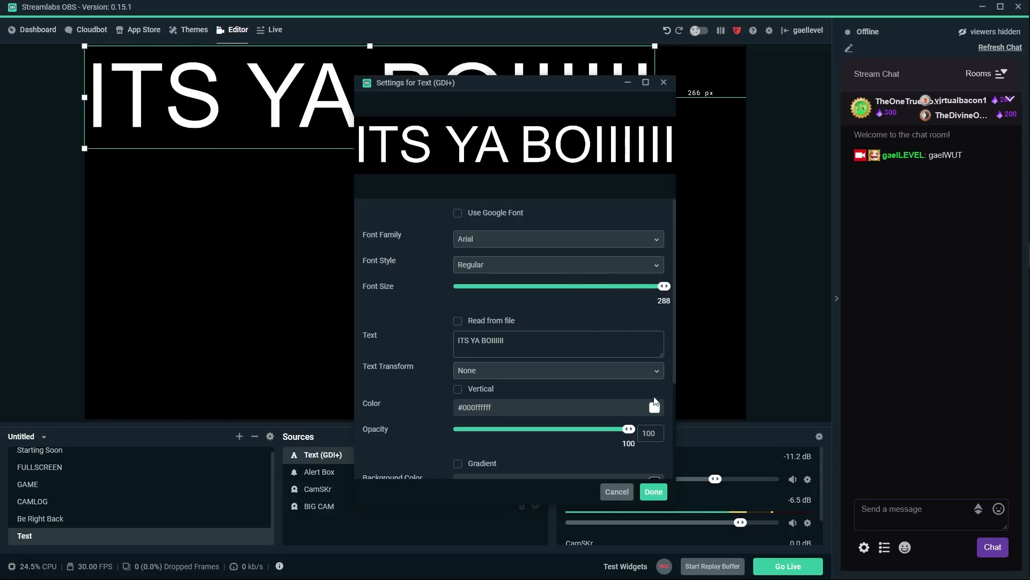
left_click(652, 491)
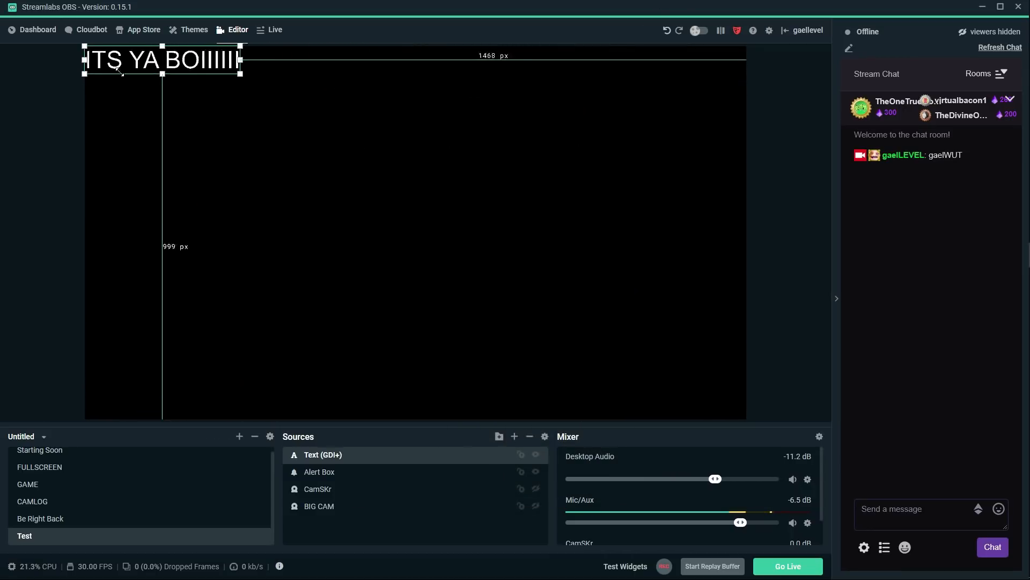
left_click_drag(163, 59, 402, 191)
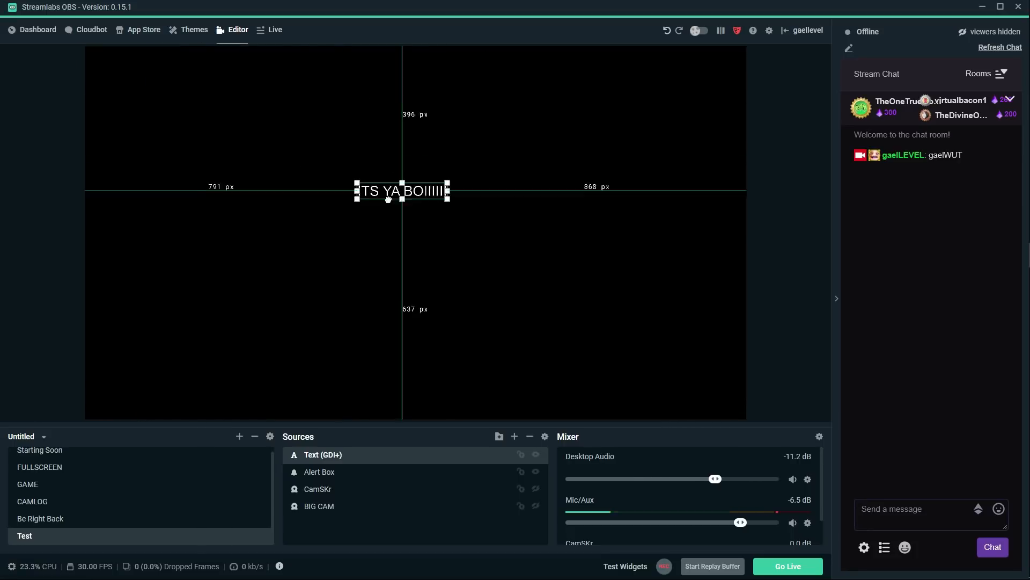
double_click(323, 454)
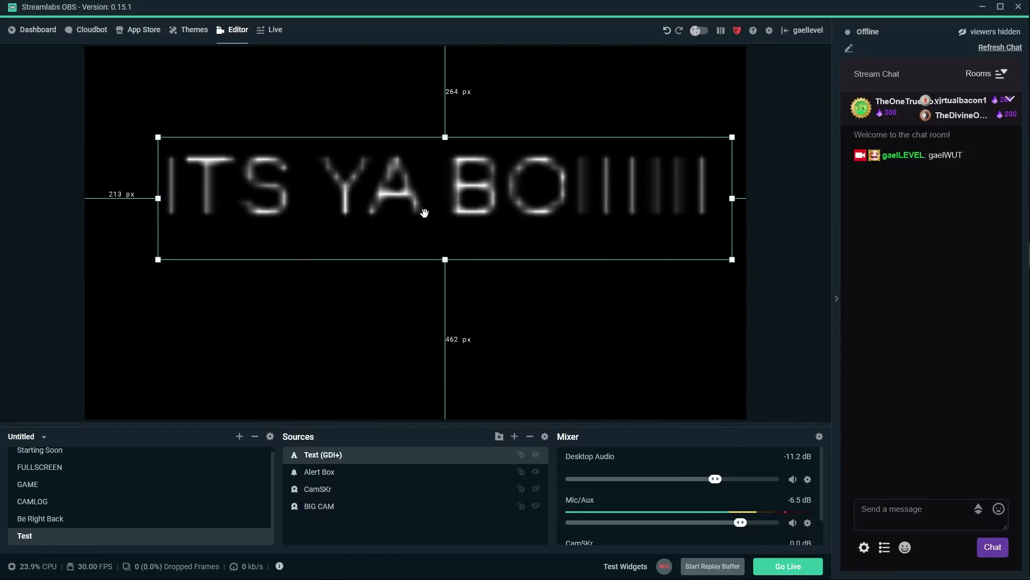
mouse_move(426, 236)
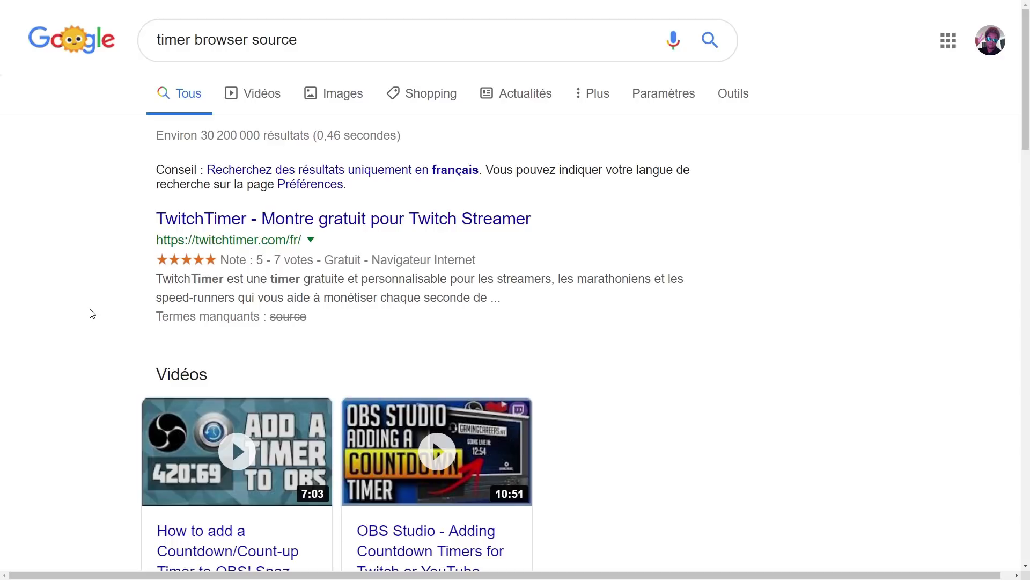
mouse_move(115, 330)
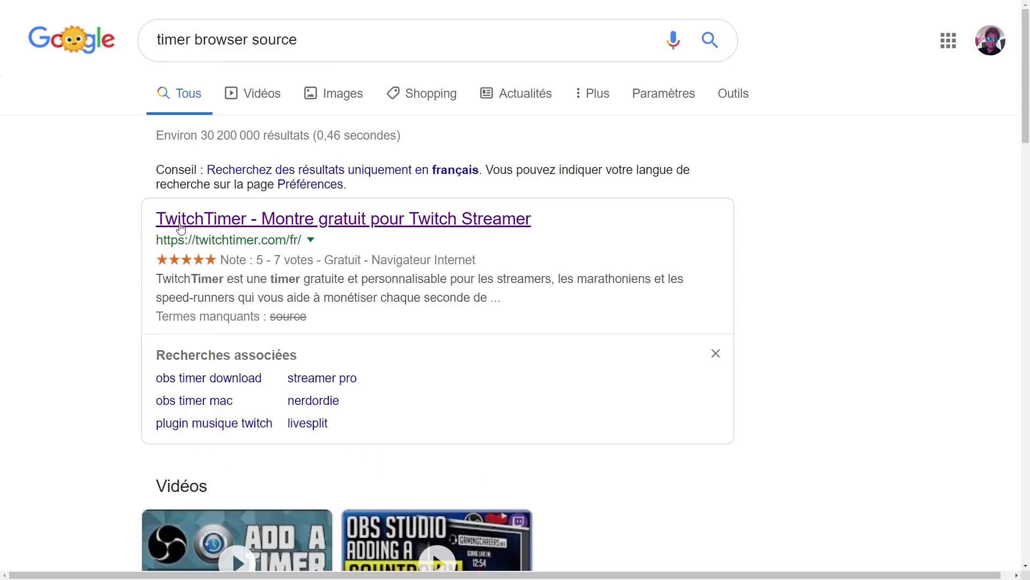
Log in to TwitchTimer with the Twitch account and browse the timer dashboard for the OBS URL
left_click(344, 218)
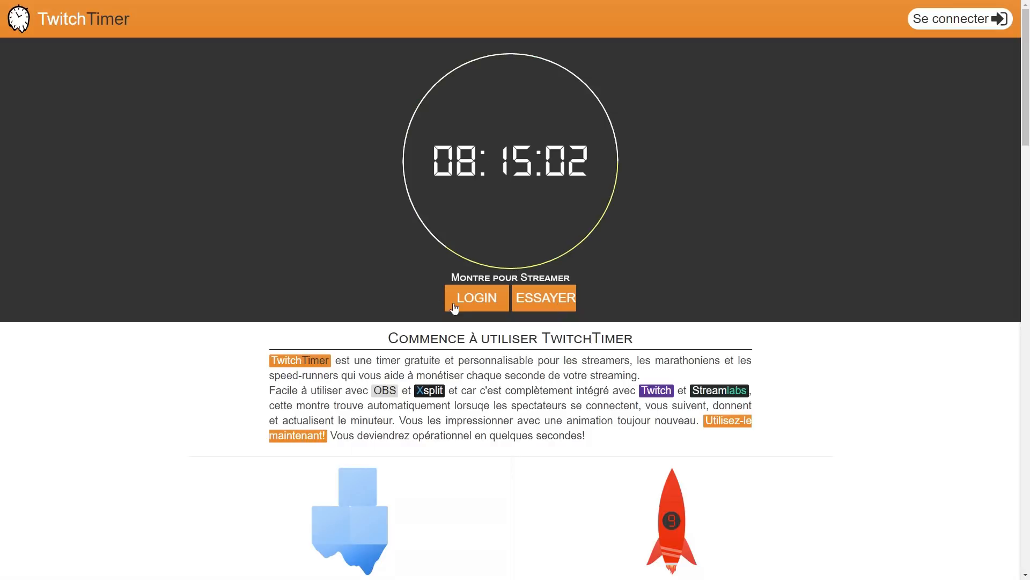
left_click(475, 297)
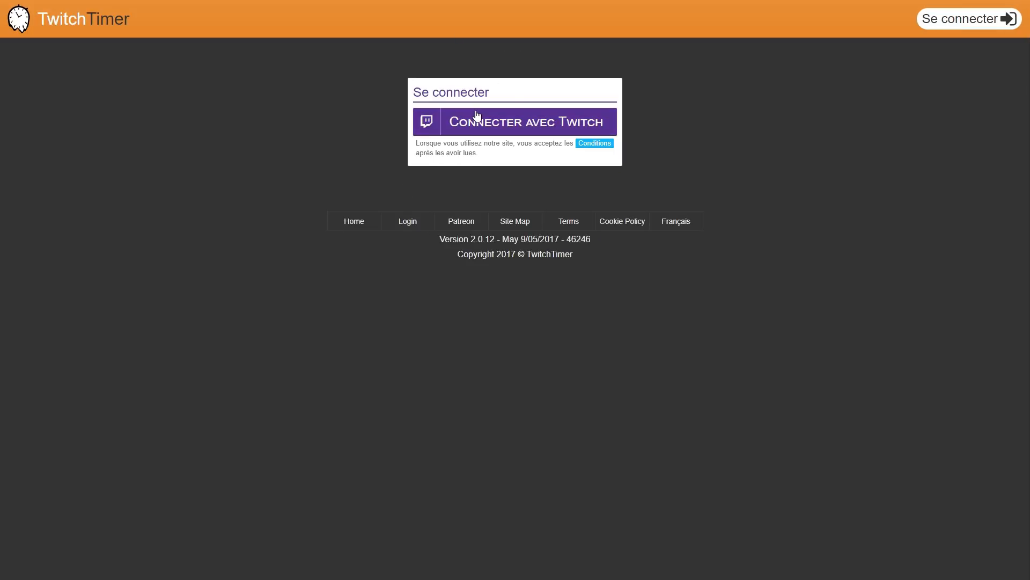
left_click(515, 122)
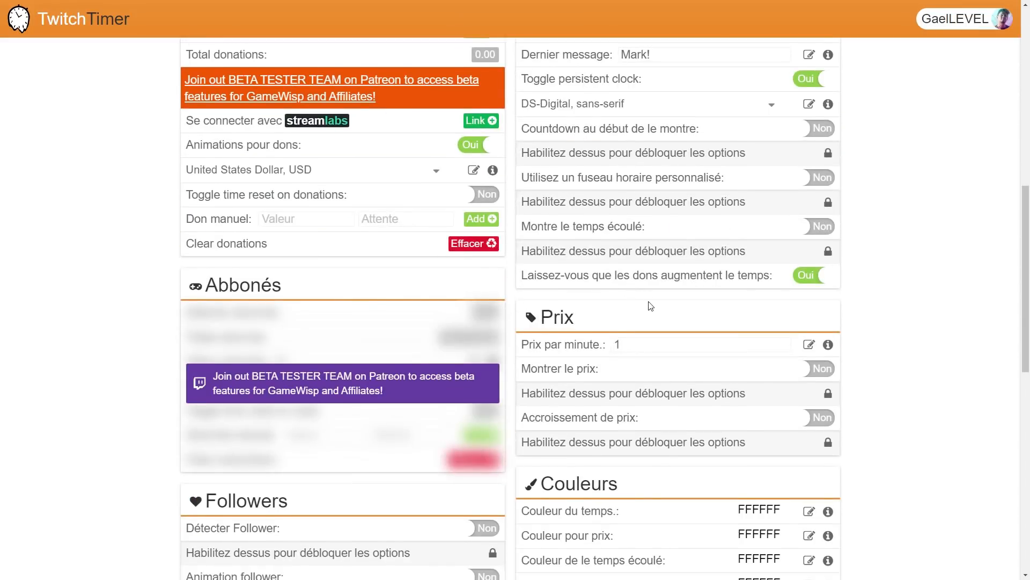
scroll("down", 3)
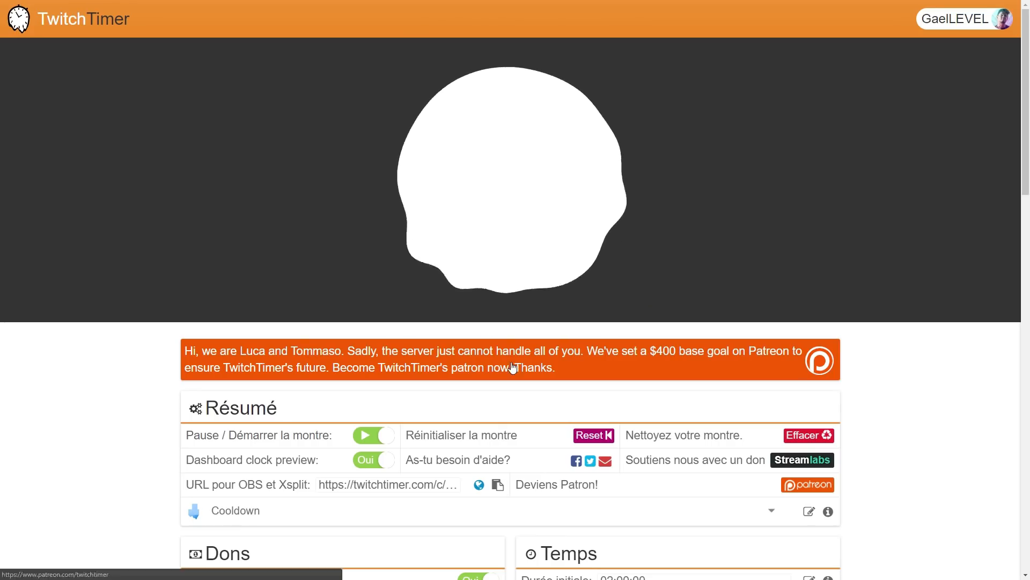
scroll("down", 3)
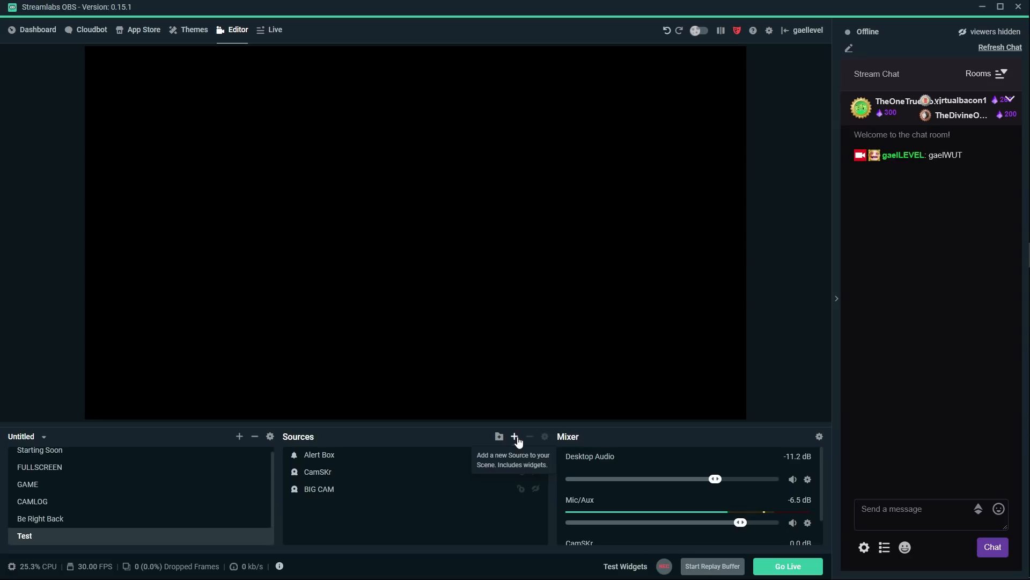
Create a Browser Source named Timer loading the TwitchTimer countdown URL
left_click(514, 437)
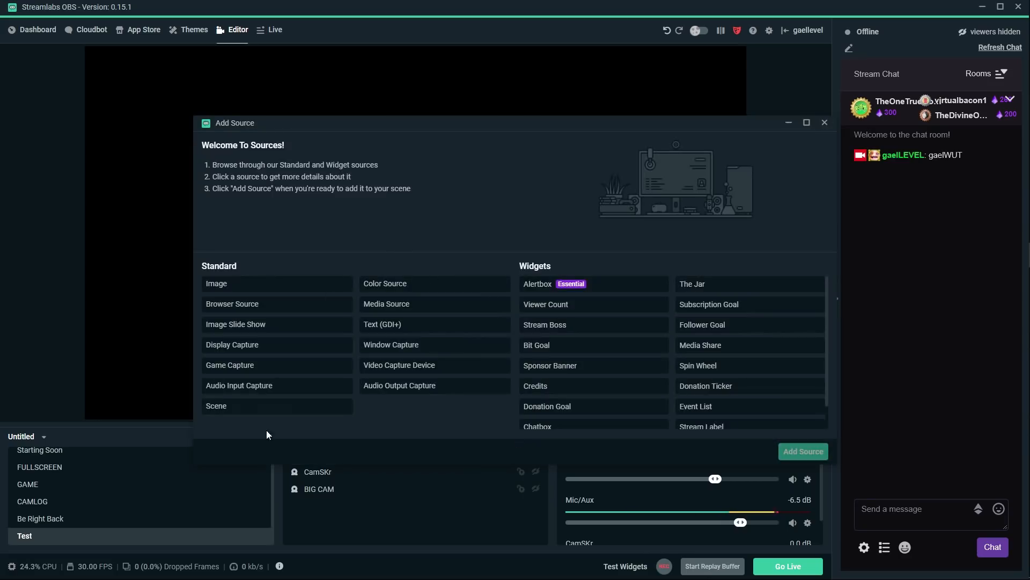
left_click(232, 304)
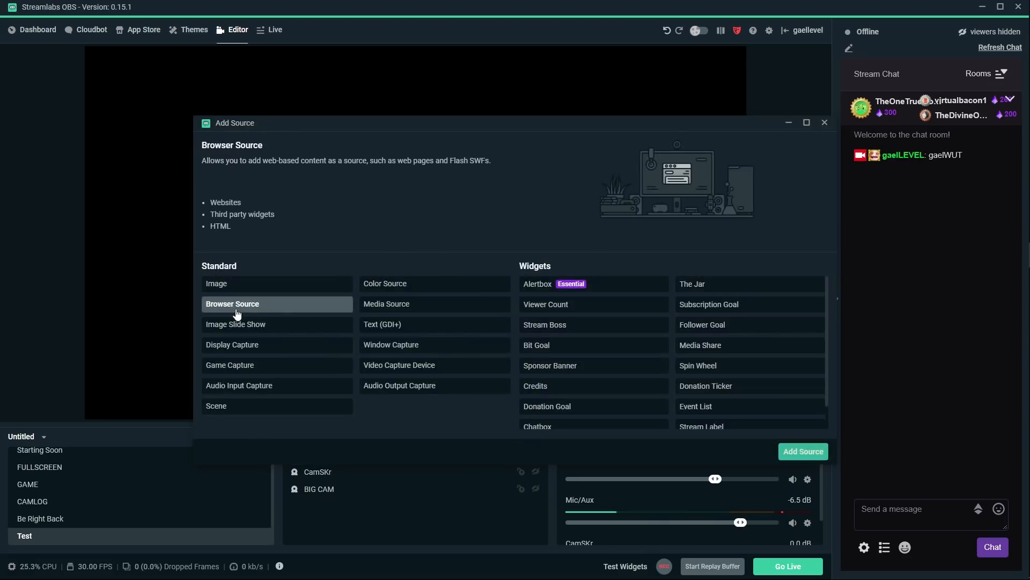
left_click(803, 451)
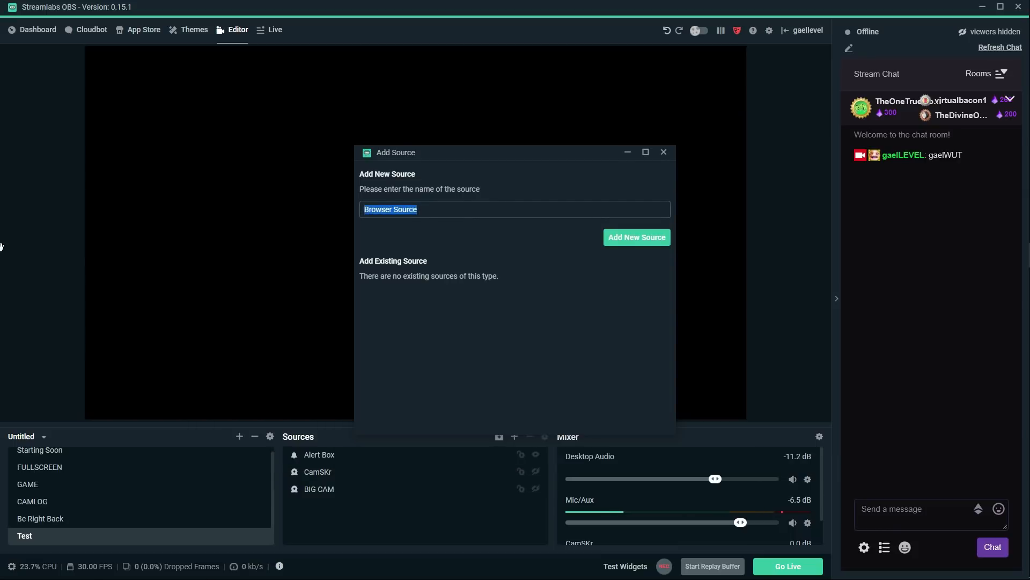
left_click(635, 236)
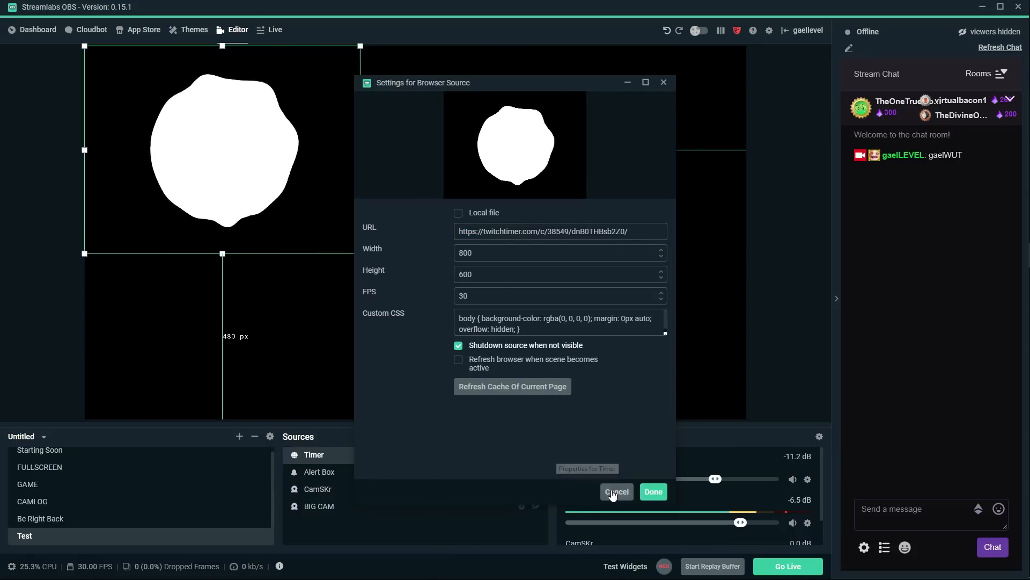
left_click(616, 491)
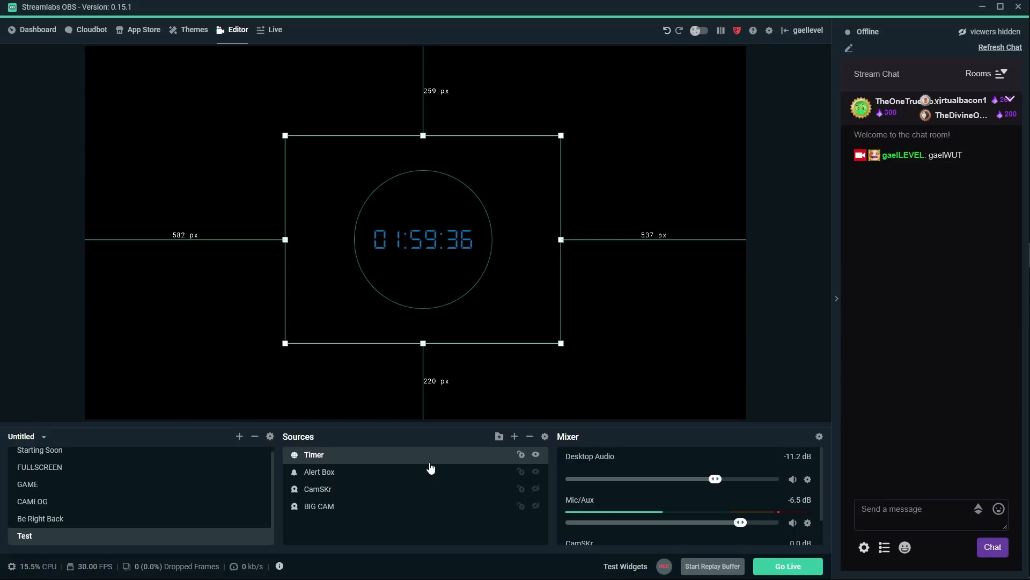
In Appearance settings, toggle the live chat dock to the left side and back to the right
left_click(40, 467)
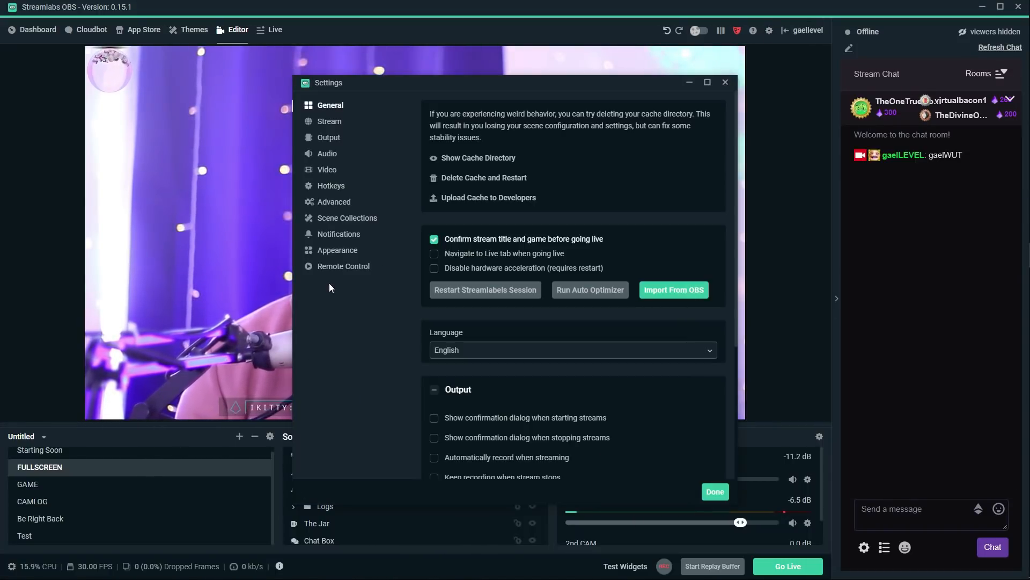
left_click(337, 250)
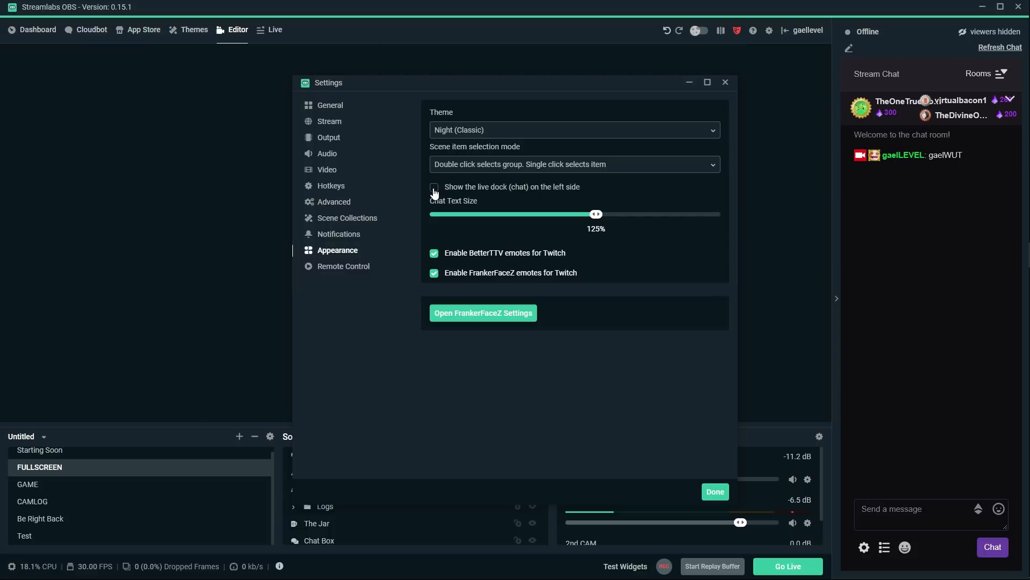
left_click(434, 187)
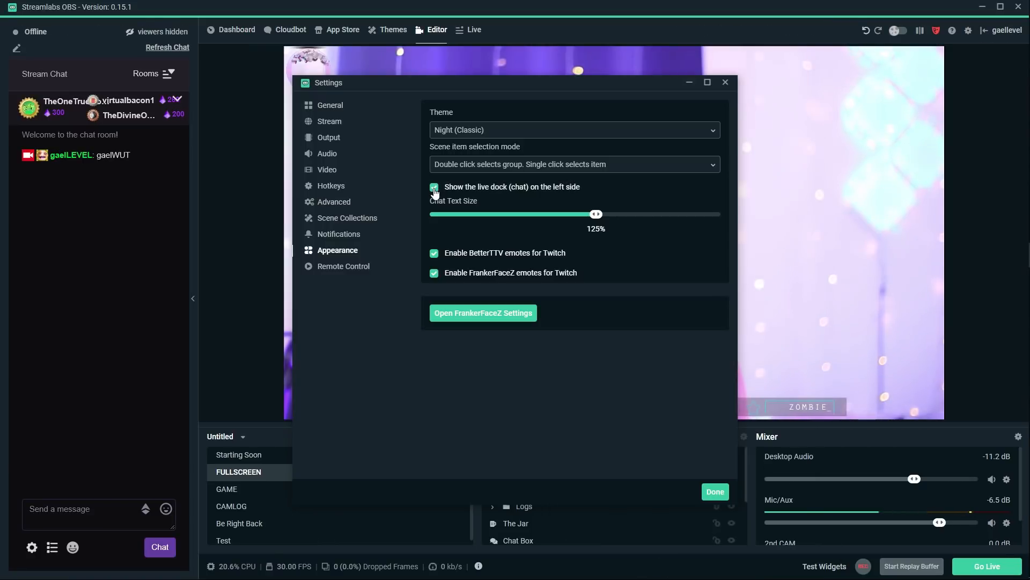
left_click(433, 187)
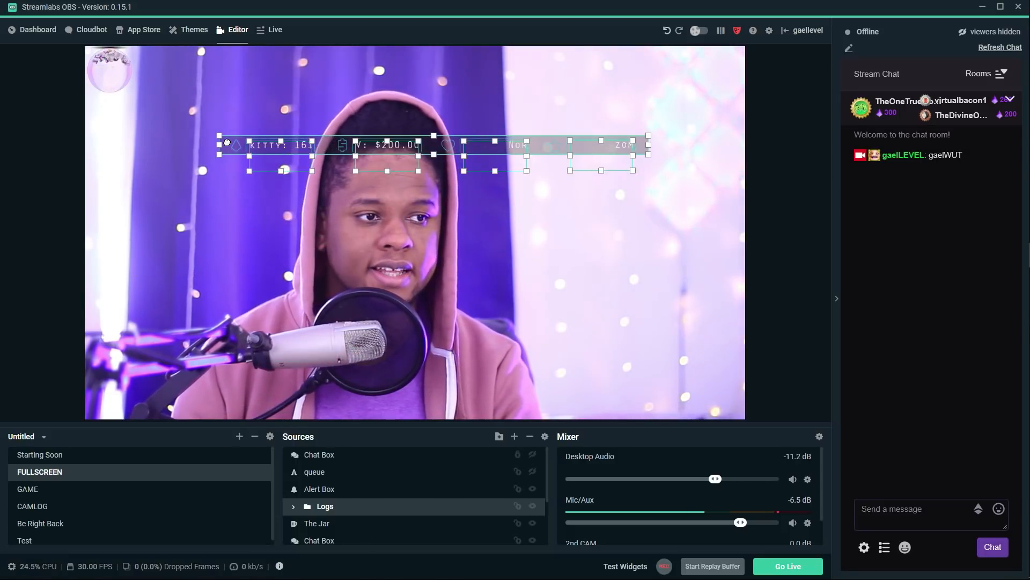
Drag the recent-event labels bar to the bottom edge of the FULLSCREEN canvas
left_click_drag(433, 145, 434, 83)
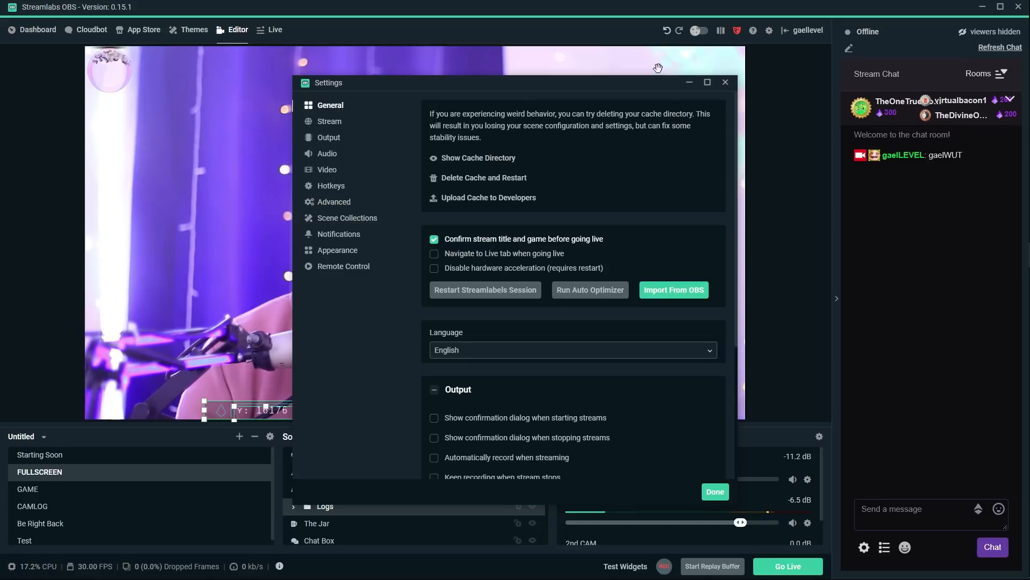
Enable Source Alignment Snapping but disable 'Snap Sources to other sources'
scroll("down", 3)
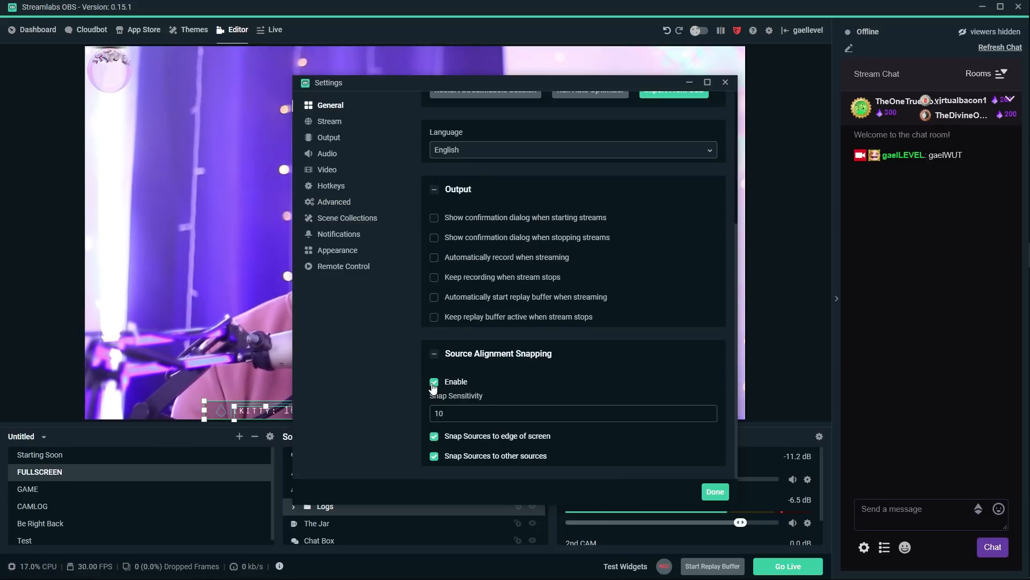
left_click(434, 383)
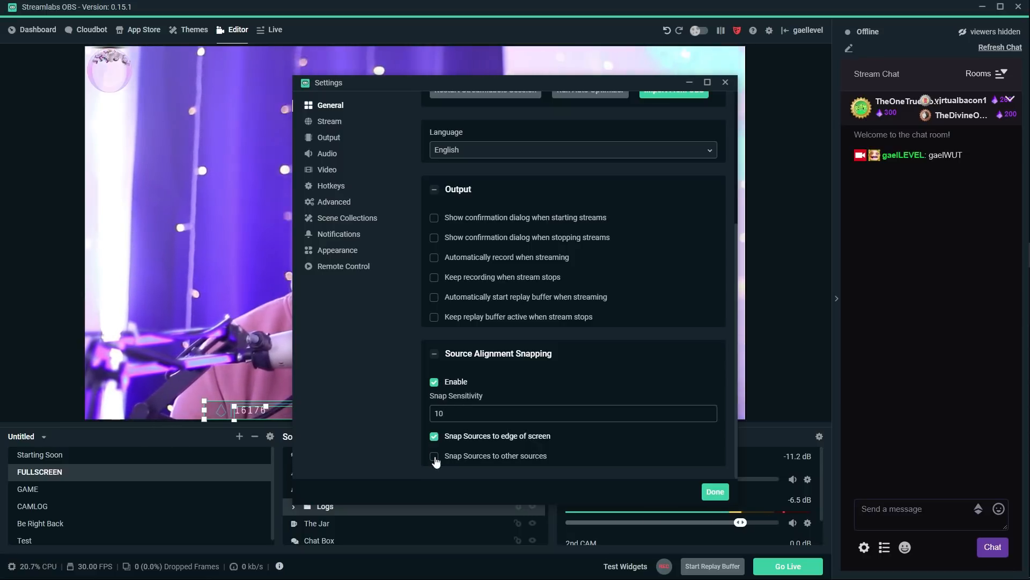
left_click(715, 490)
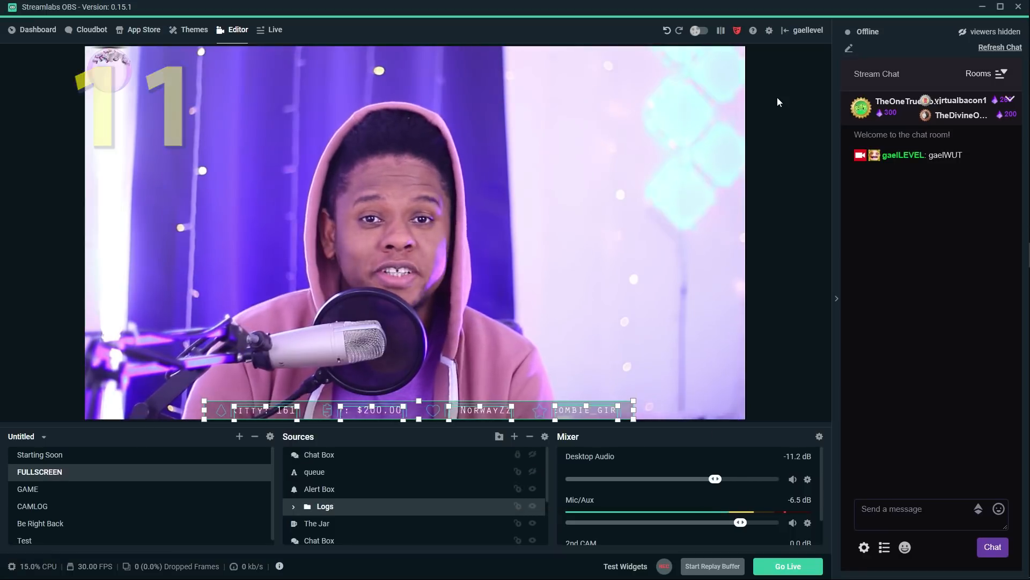
mouse_move(769, 30)
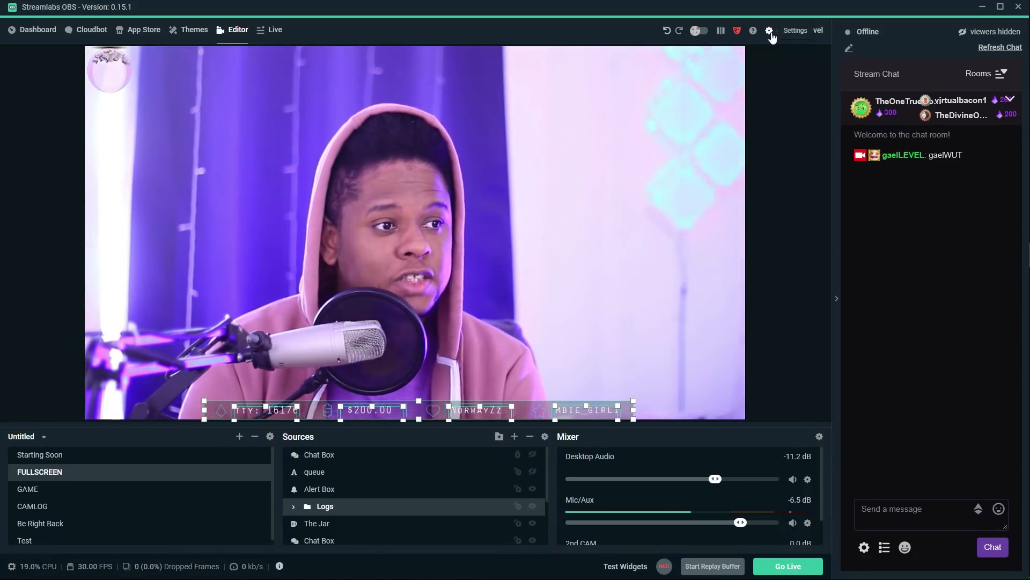
Review Export/Import Overlay File options under Scene Collections, then close Settings with Done
left_click(768, 30)
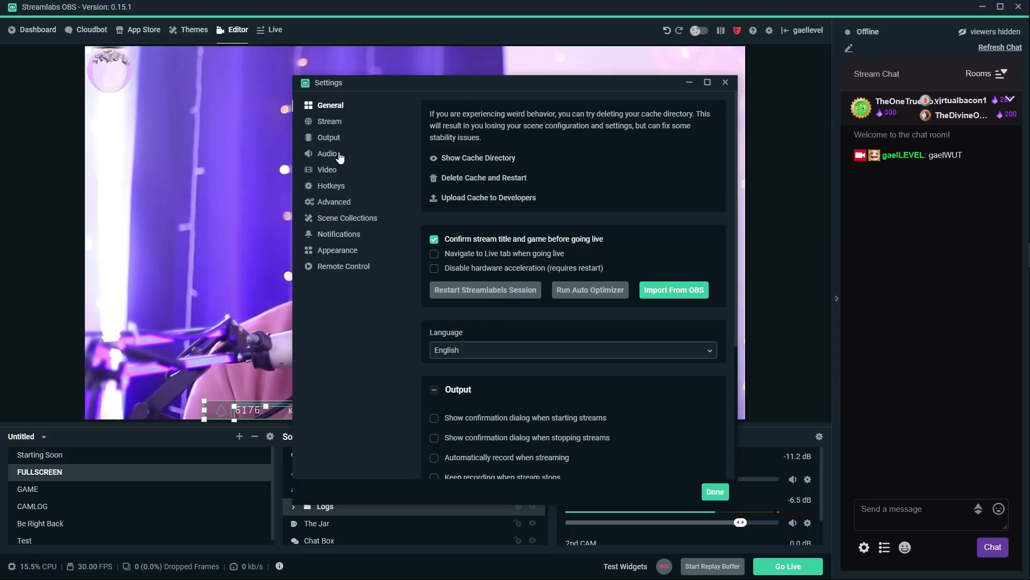
left_click(347, 218)
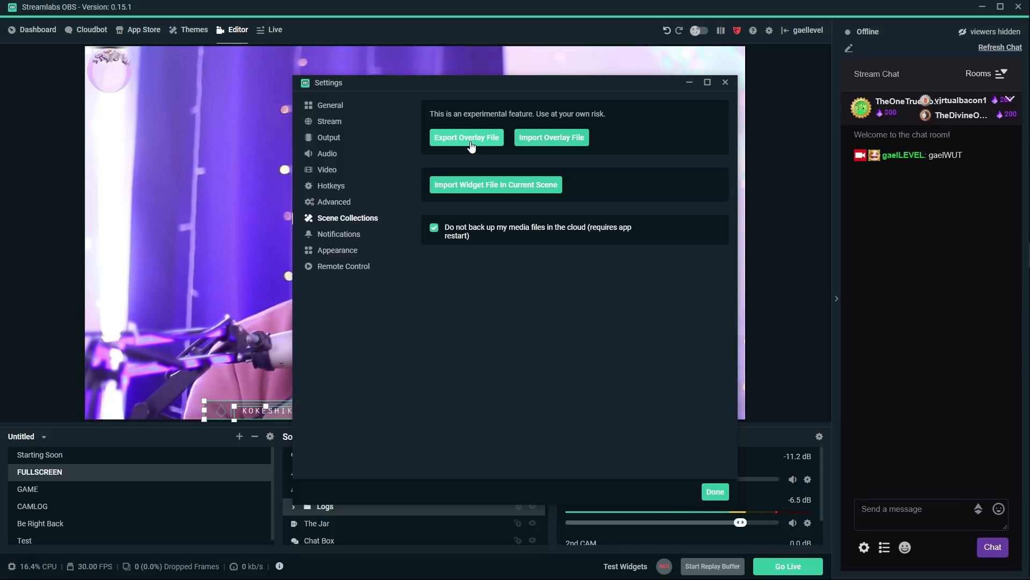
mouse_move(715, 109)
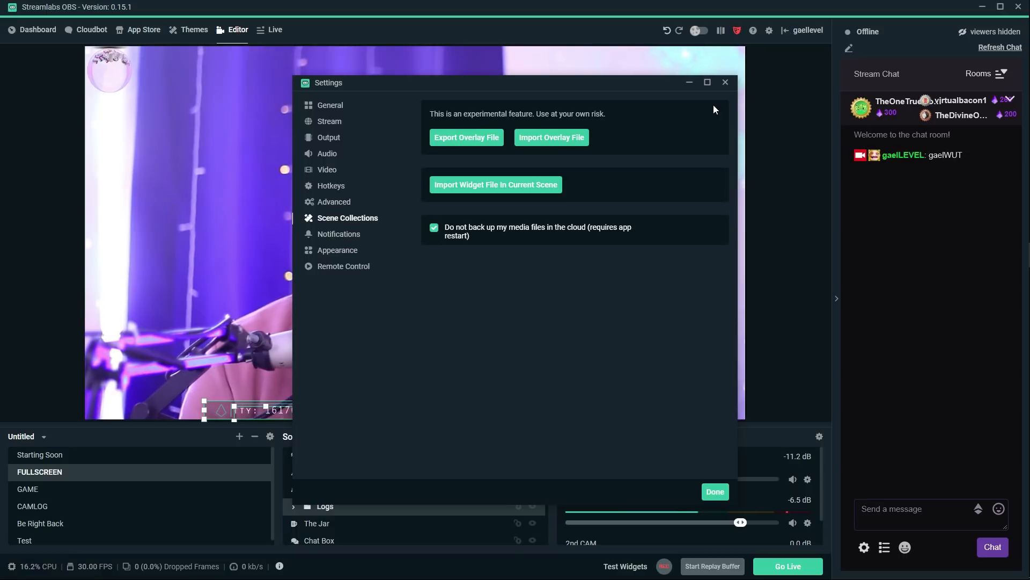
left_click(715, 490)
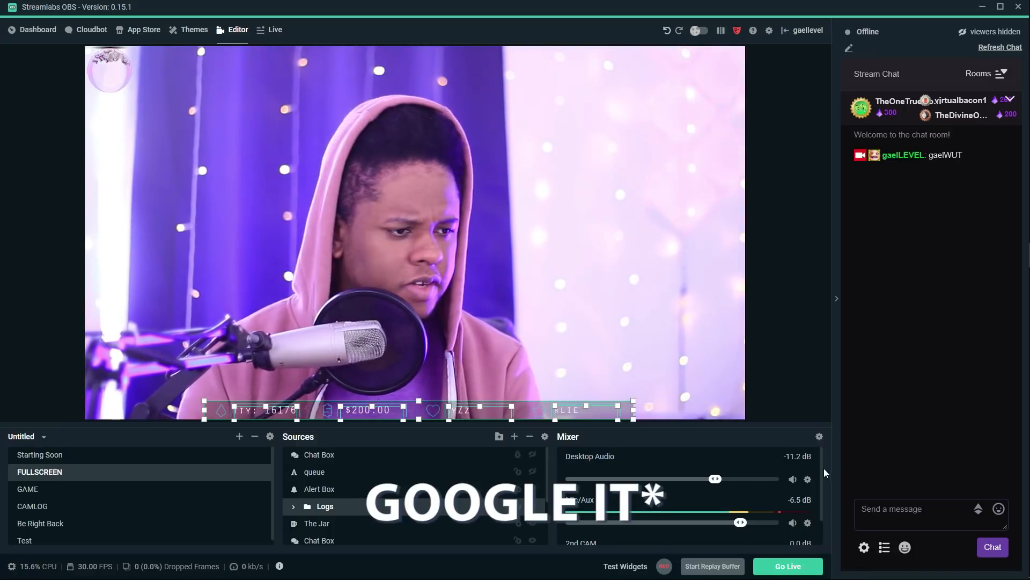
mouse_move(903, 546)
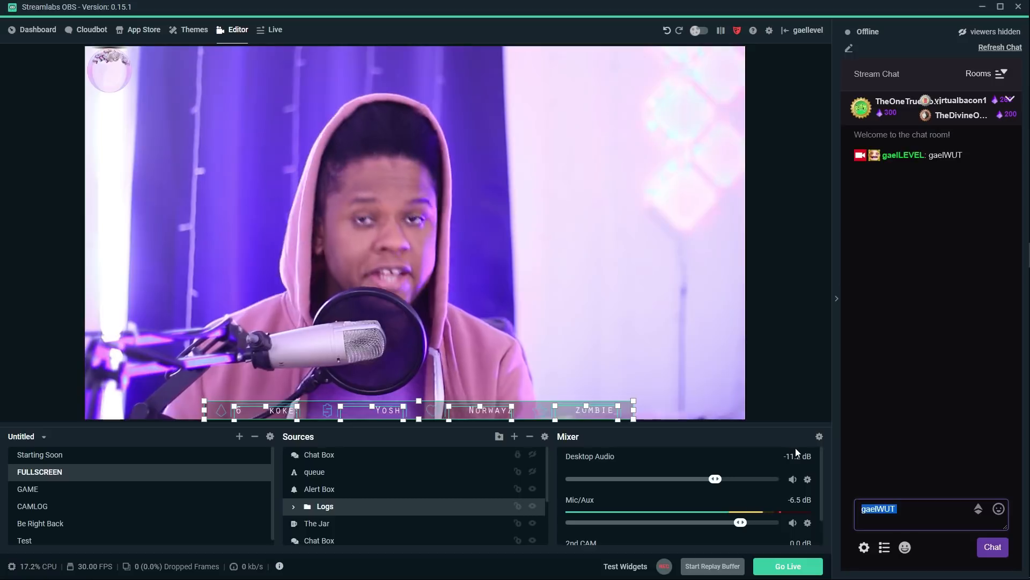
Send the chat message 'gaelWUT gaelWUT' to stream chat
type("gaelWUT gaelWUT")
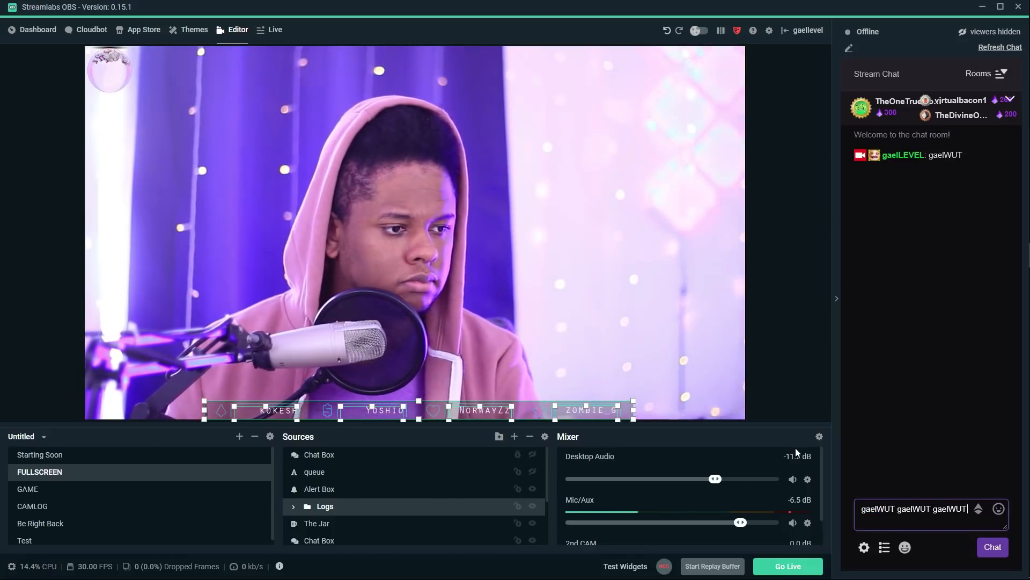
left_click(991, 546)
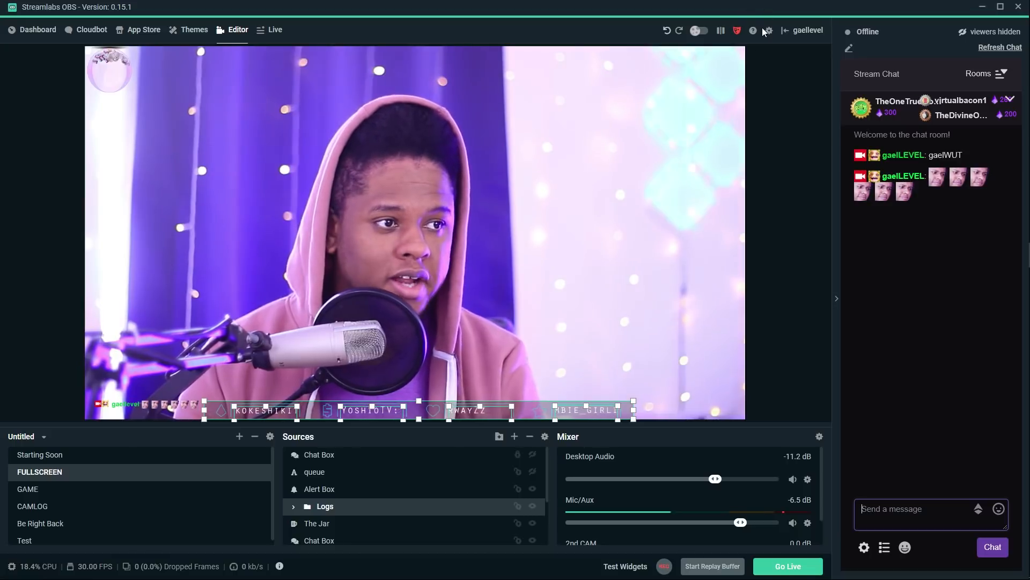
In Appearance settings, toggle BetterTTV emotes for Twitch off and back on
left_click(767, 30)
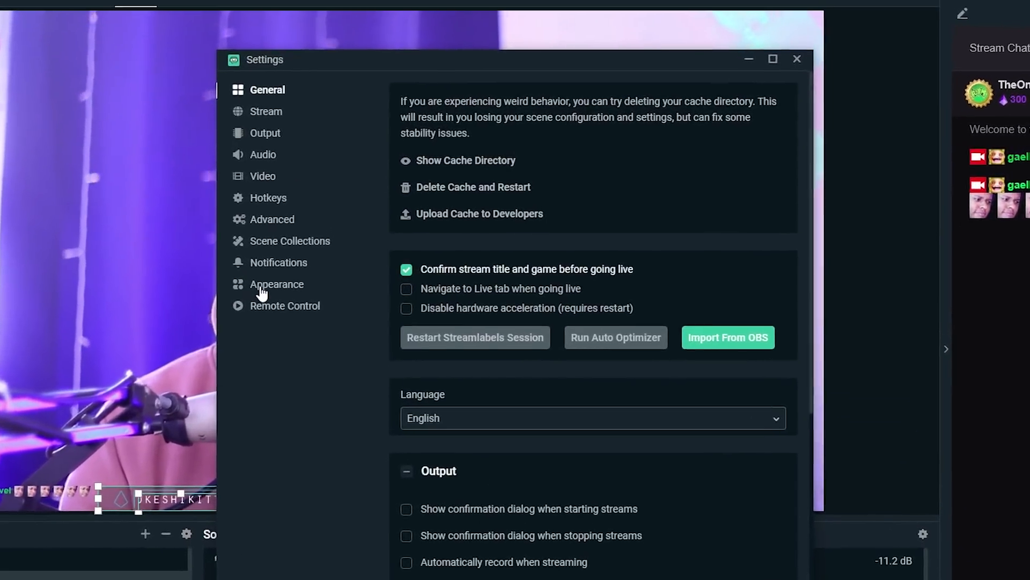
left_click(277, 283)
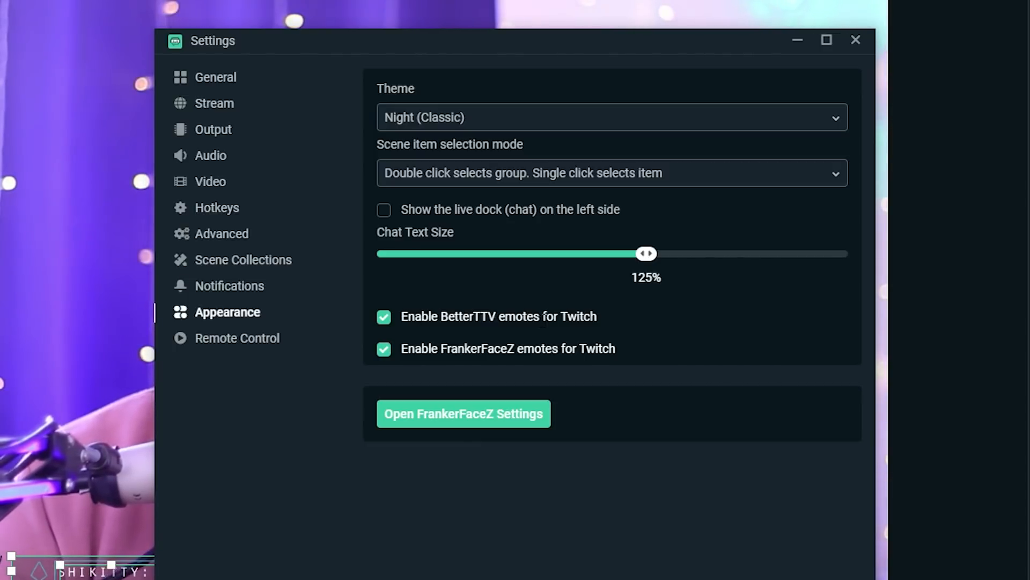
left_click(383, 316)
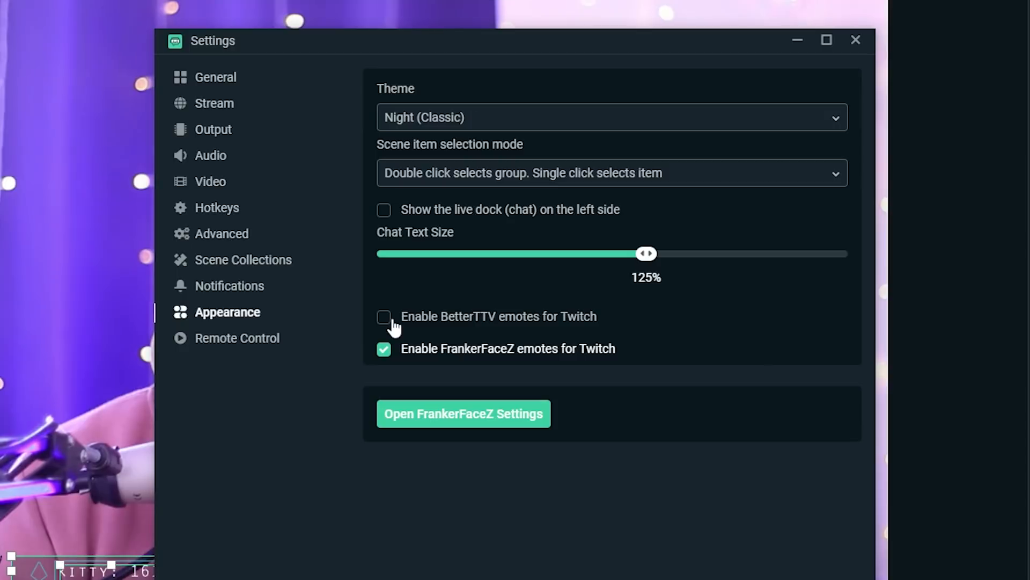
left_click(383, 316)
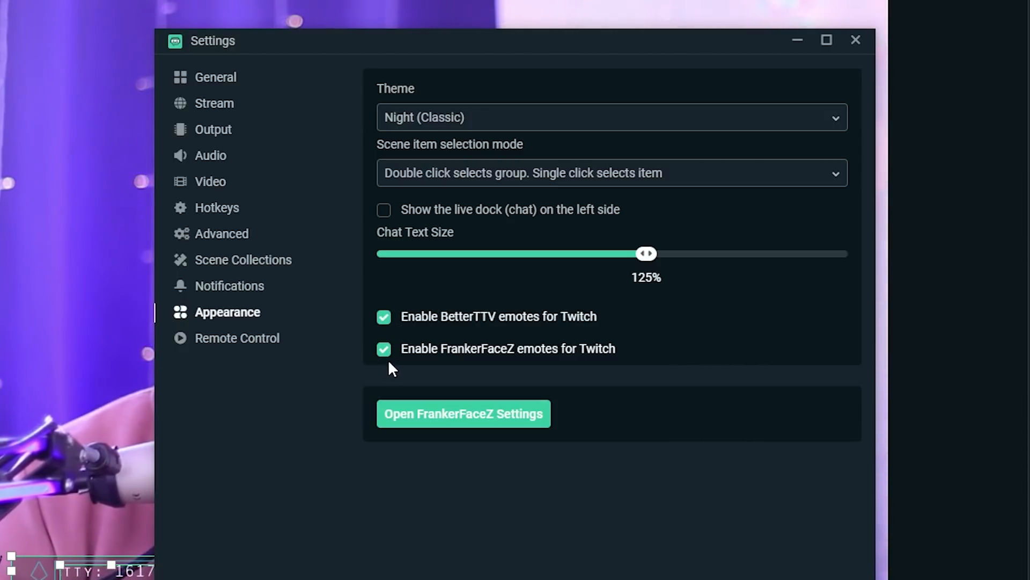
mouse_move(463, 368)
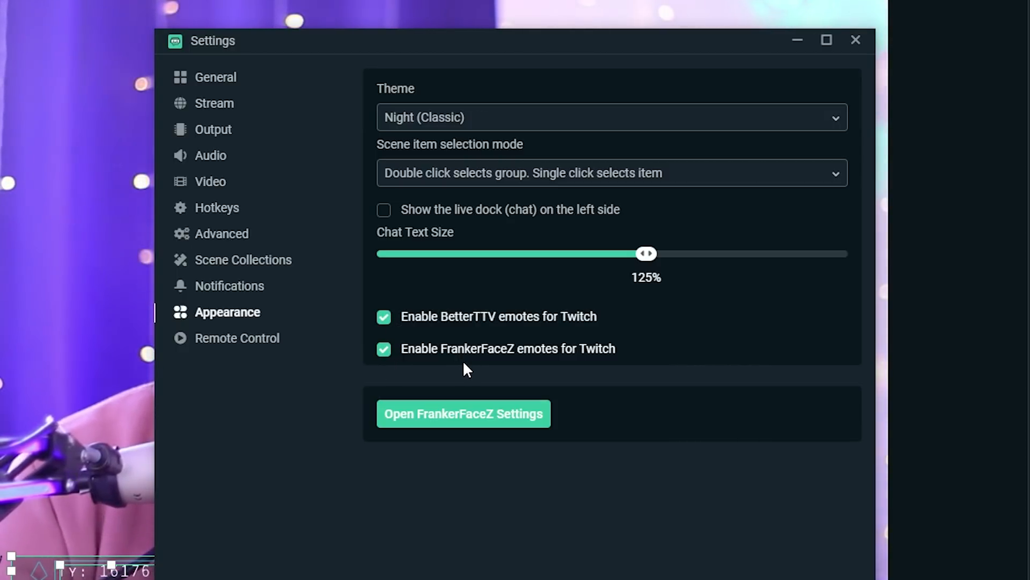
mouse_move(456, 385)
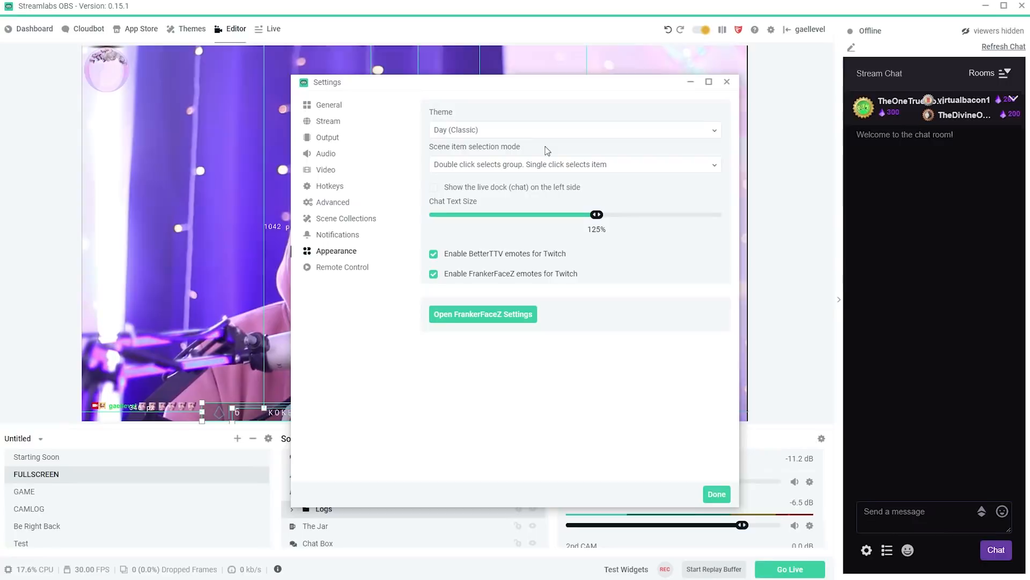
Reopen Appearance settings and uncheck Enable FrankerFaceZ emotes for Twitch
left_click(573, 130)
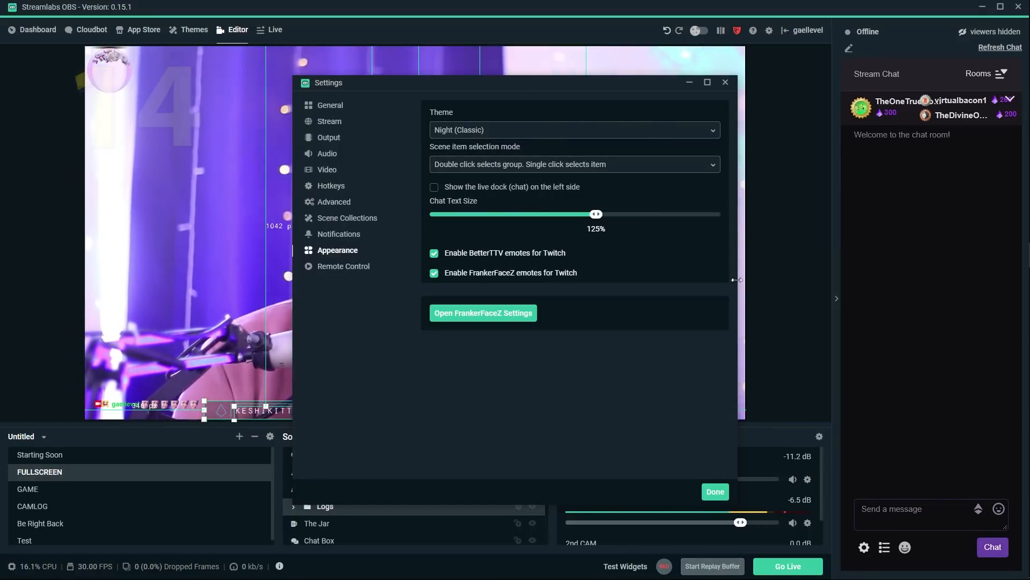
left_click(715, 491)
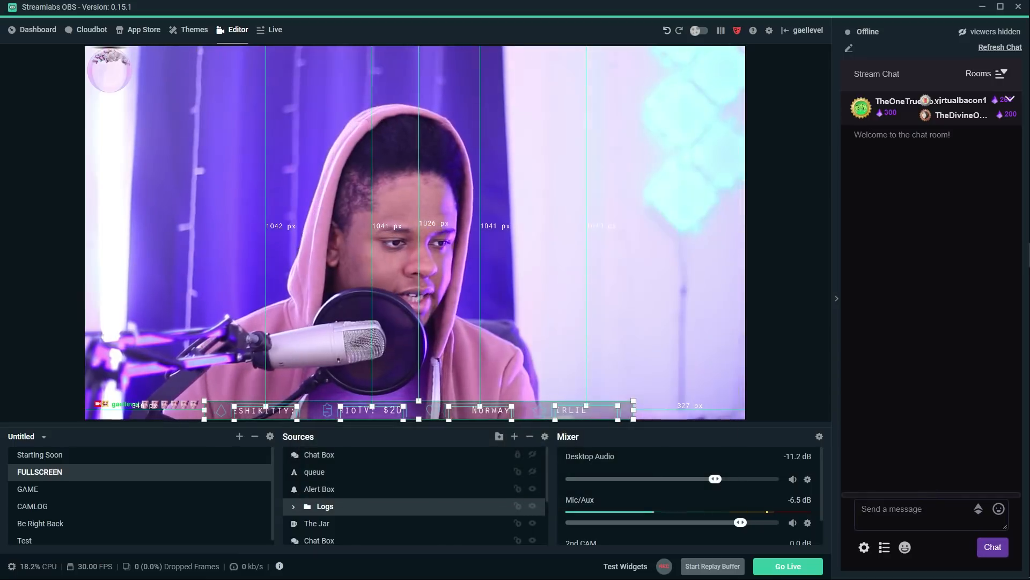
left_click(769, 30)
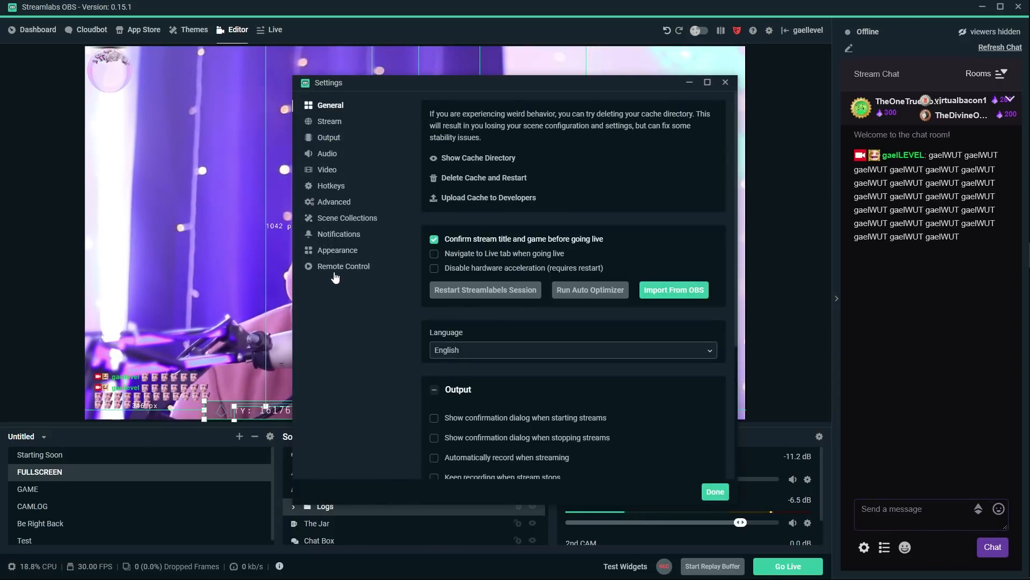
left_click(337, 250)
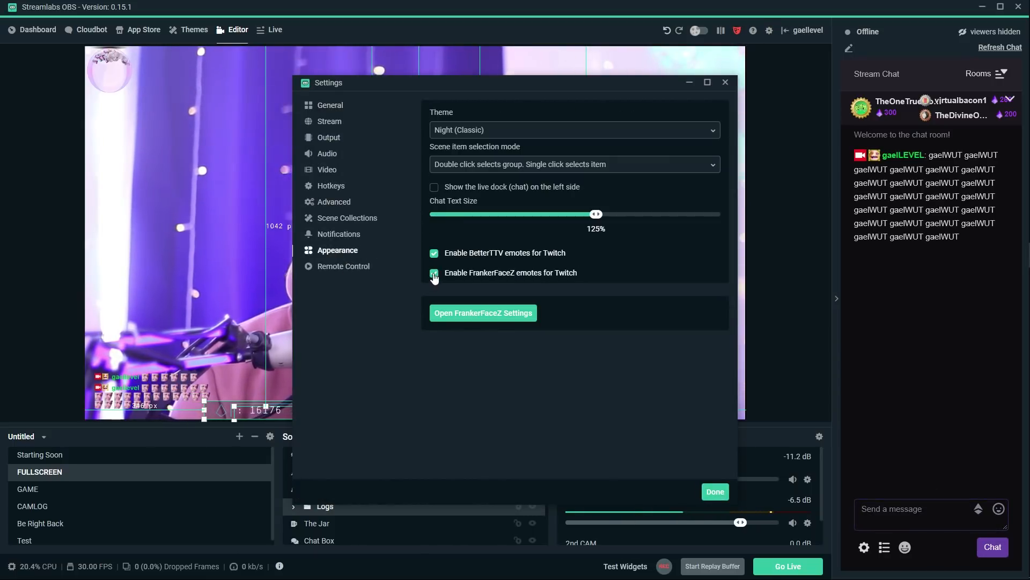
left_click(433, 274)
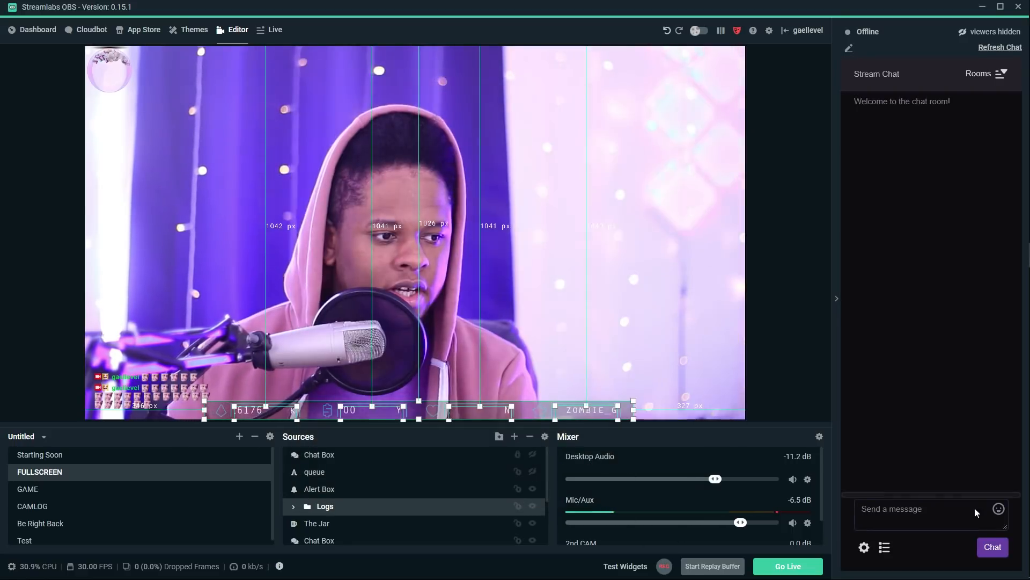
Verify in Appearance that FrankerFaceZ is unchecked and BetterTTV checked, then close with Done
left_click(920, 507)
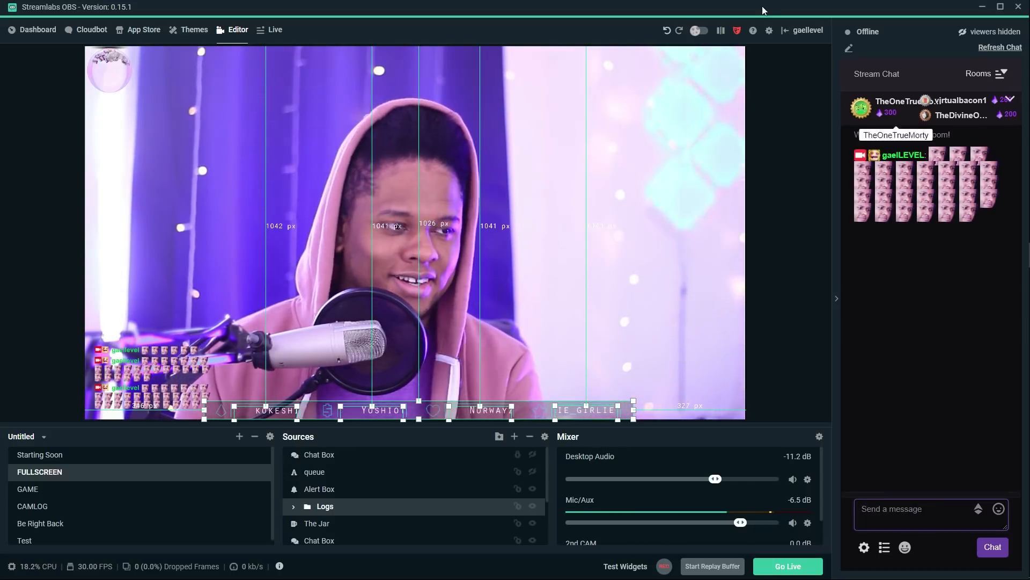
left_click(768, 30)
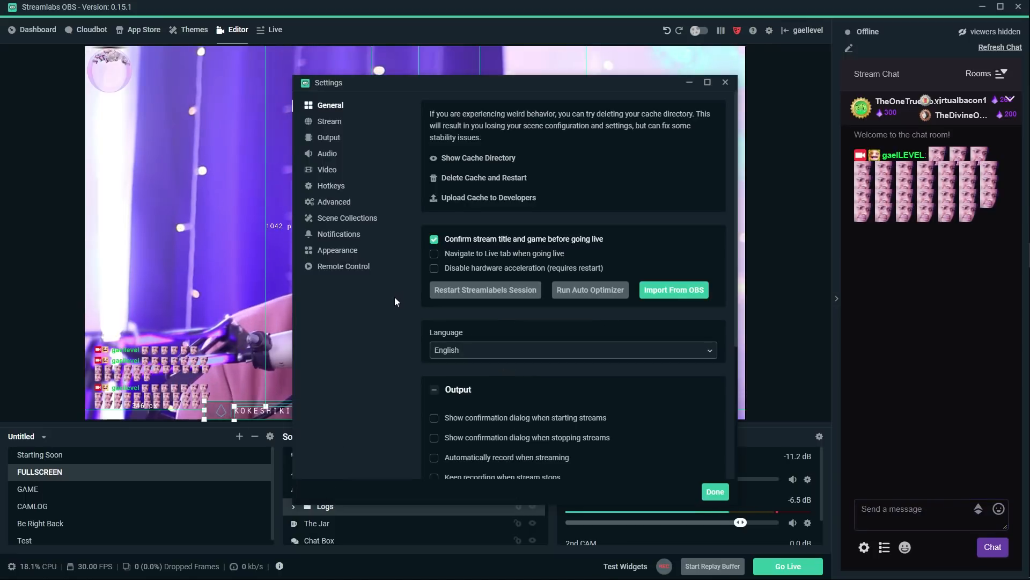
mouse_move(341, 224)
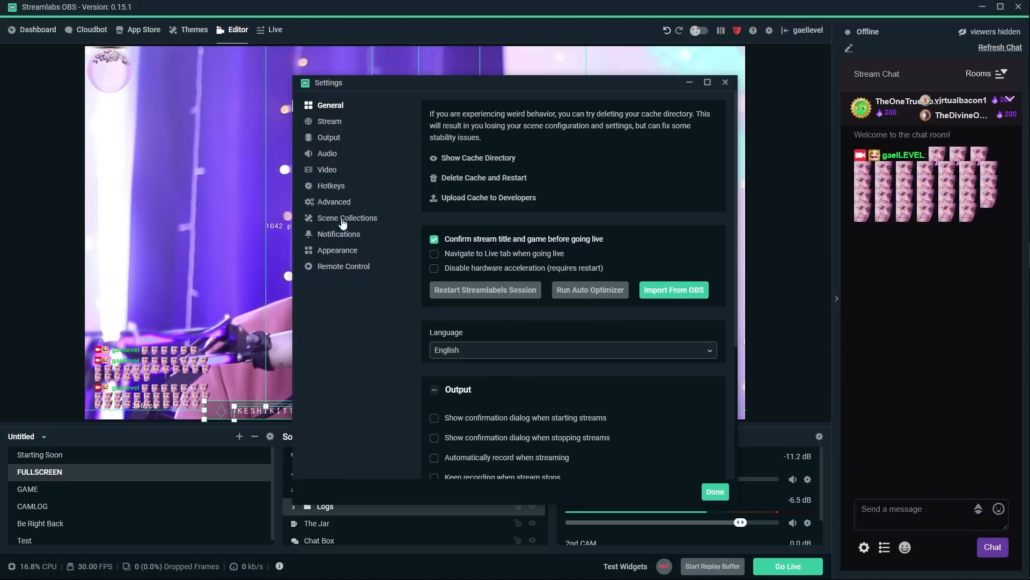
mouse_move(337, 255)
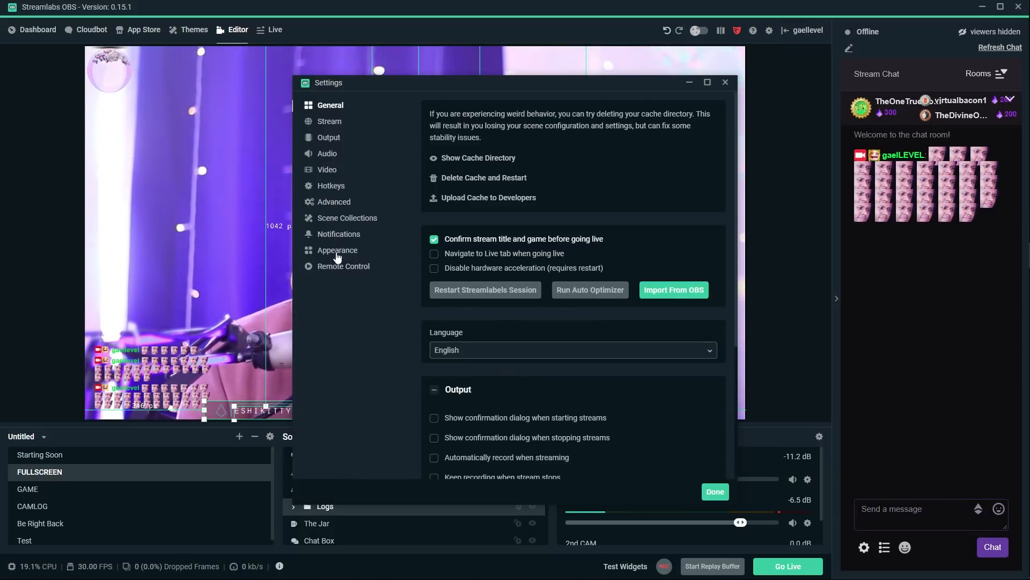
left_click(337, 250)
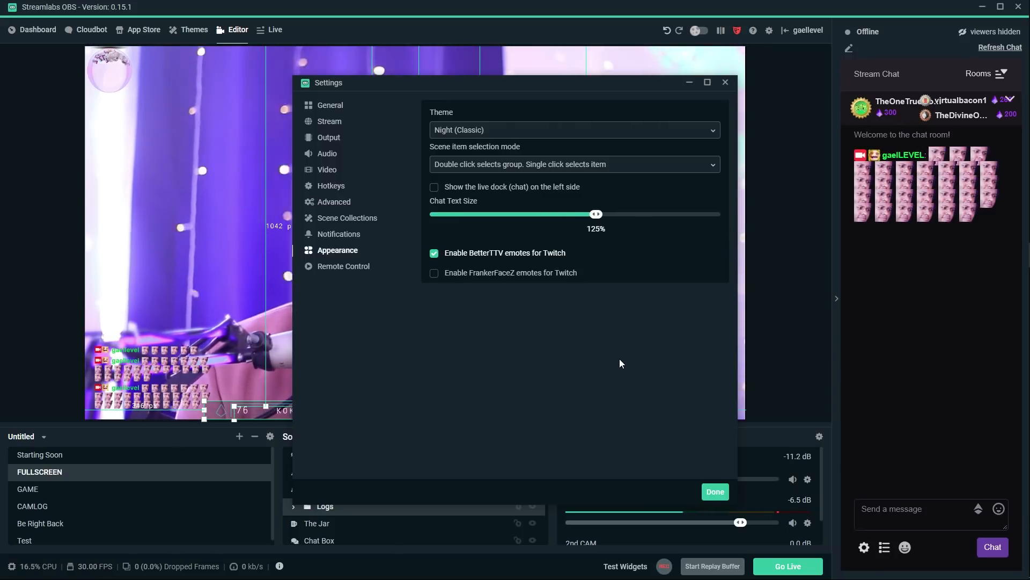
mouse_move(691, 531)
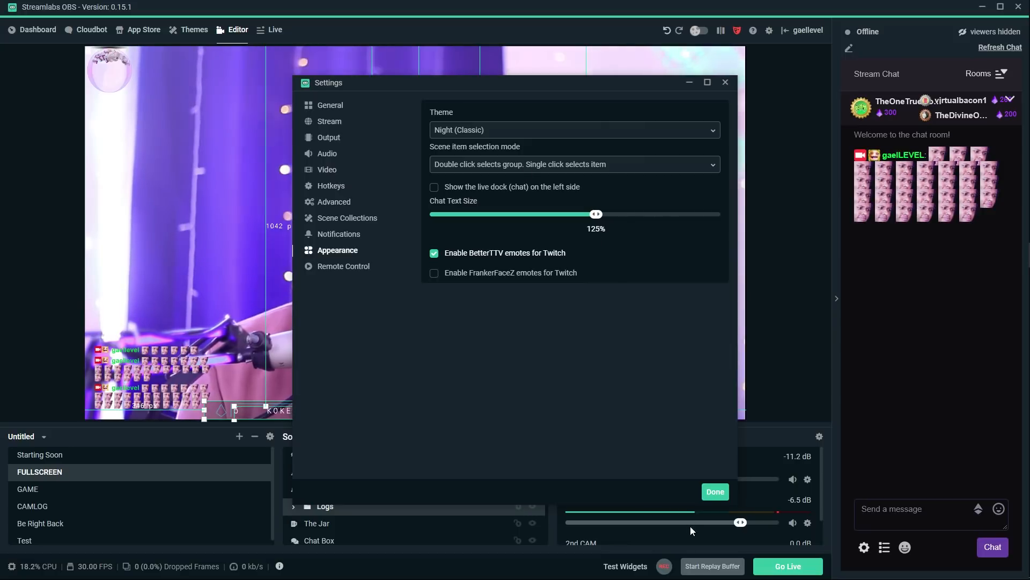
left_click(715, 491)
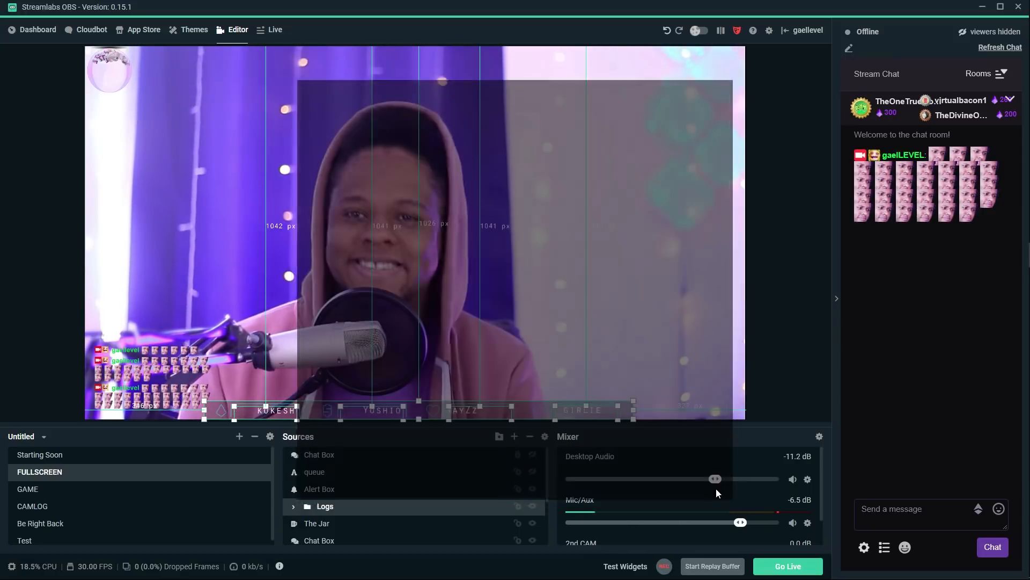